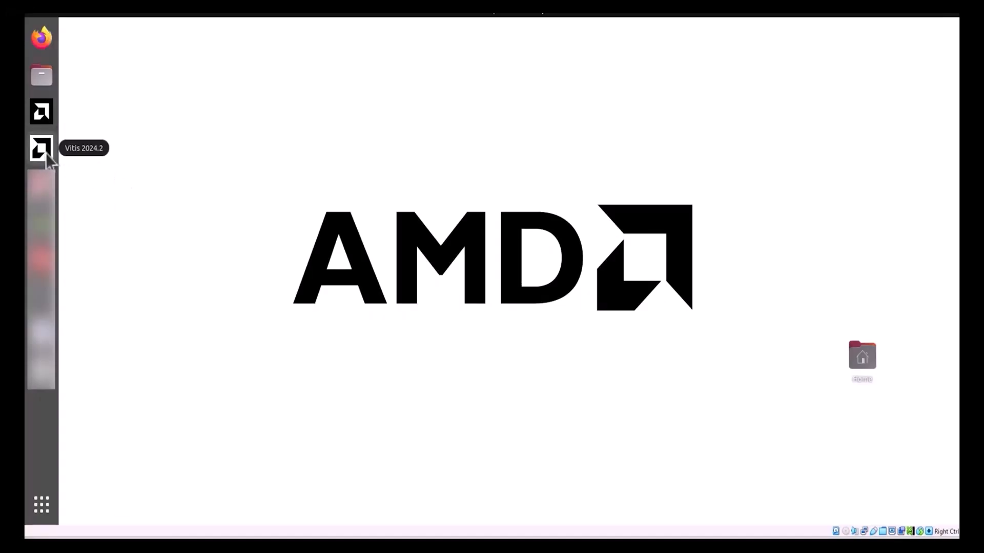
# - Launch Vitis 2024.2 from the Ubuntu dock and wait for the Welcome page
pyautogui.click(41, 148)
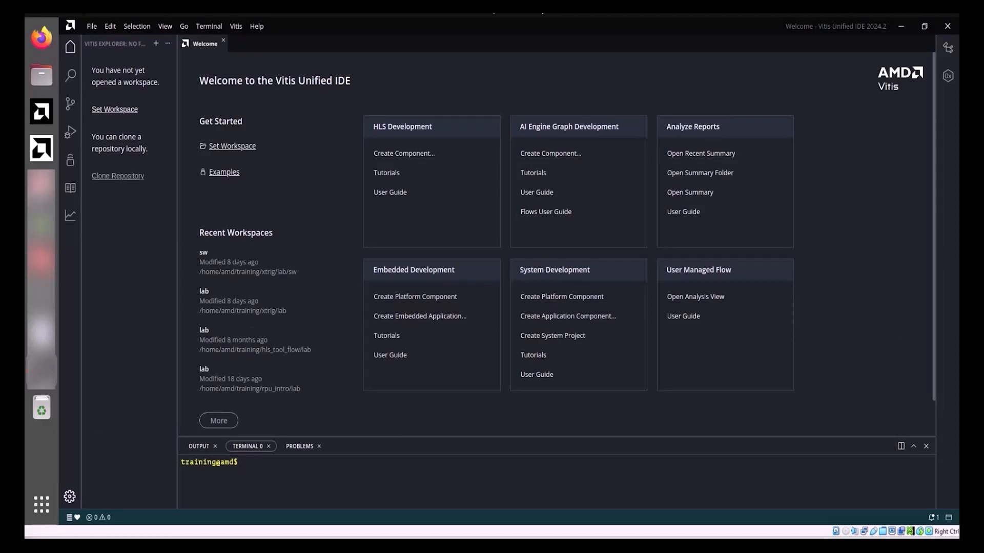
pyautogui.moveTo(569, 126)
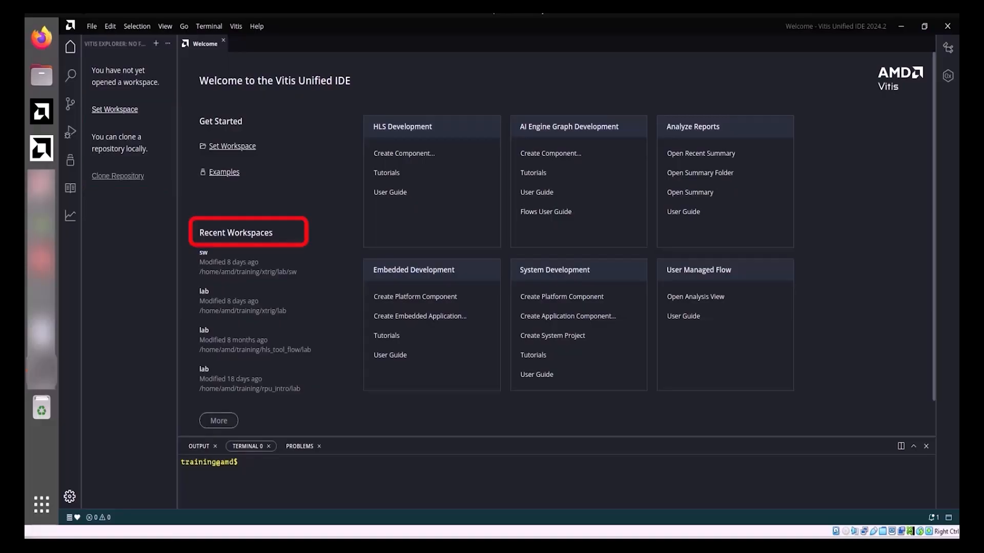
# - Start a new HLS component through File > New Component > HLS
pyautogui.click(91, 26)
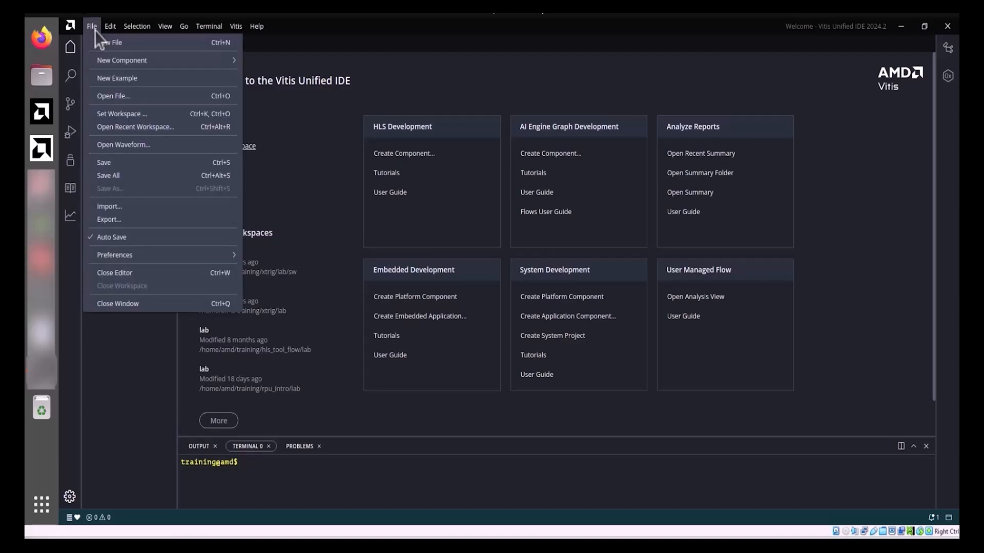
pyautogui.moveTo(122, 59)
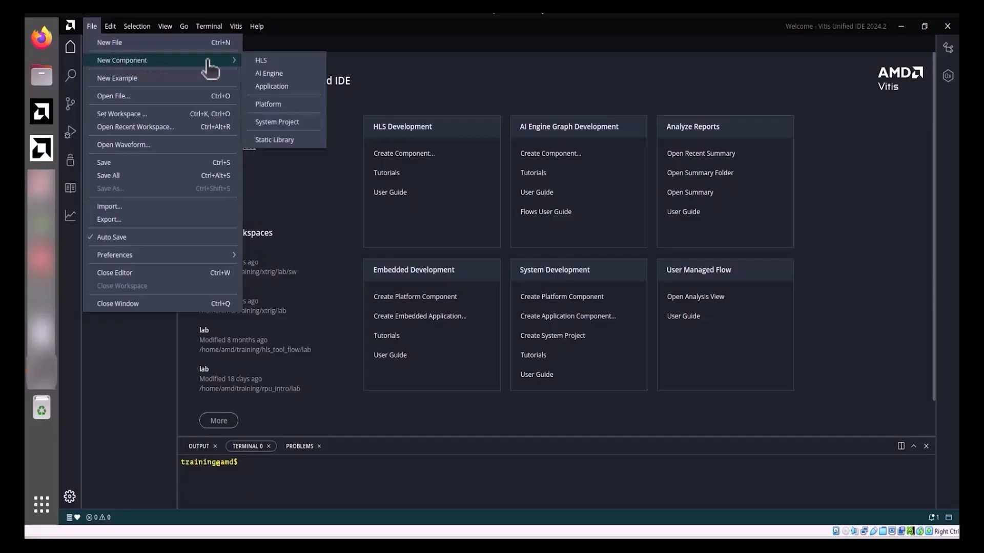
pyautogui.click(261, 60)
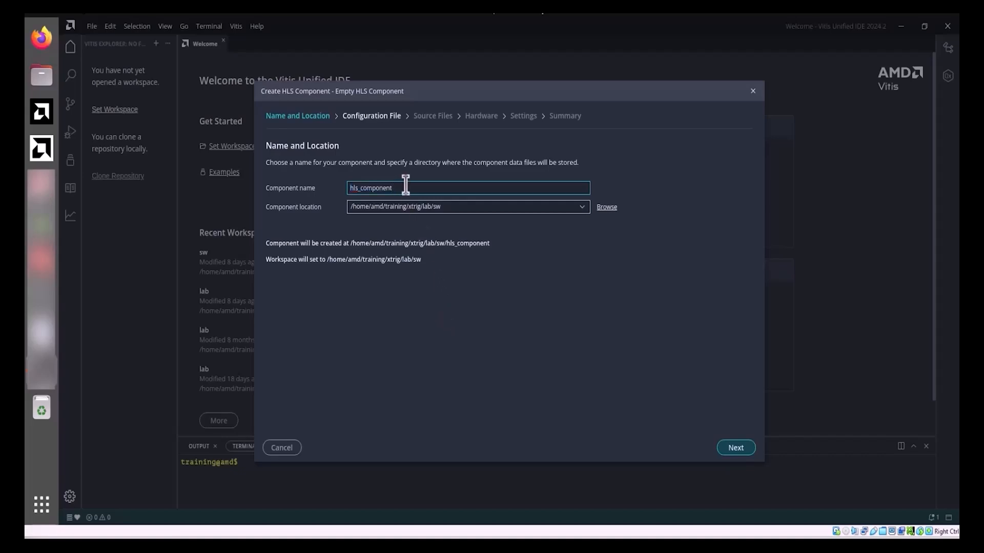
# - Name the component 'dct' and set its location to hls_tool_flow/lab
pyautogui.press('Backspace')
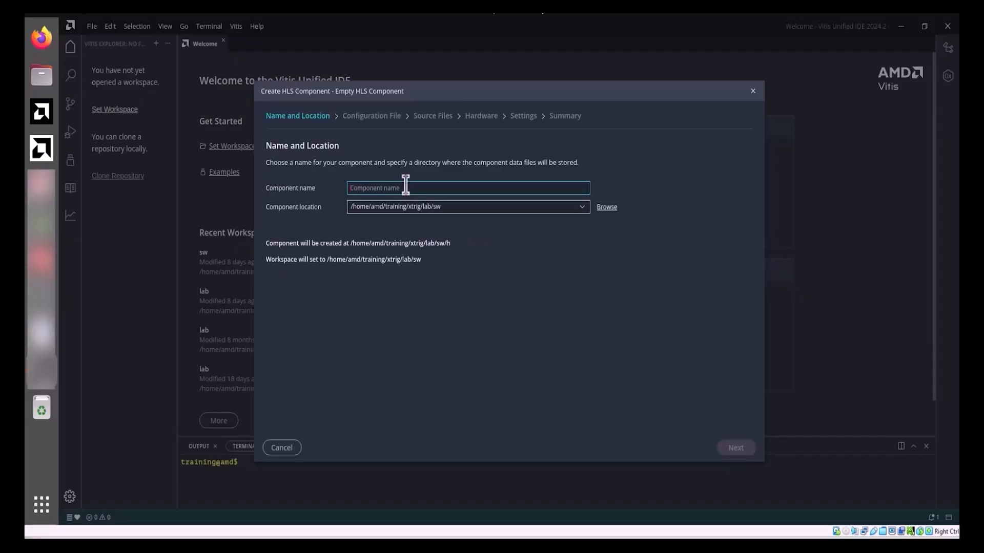
pyautogui.write('dct')
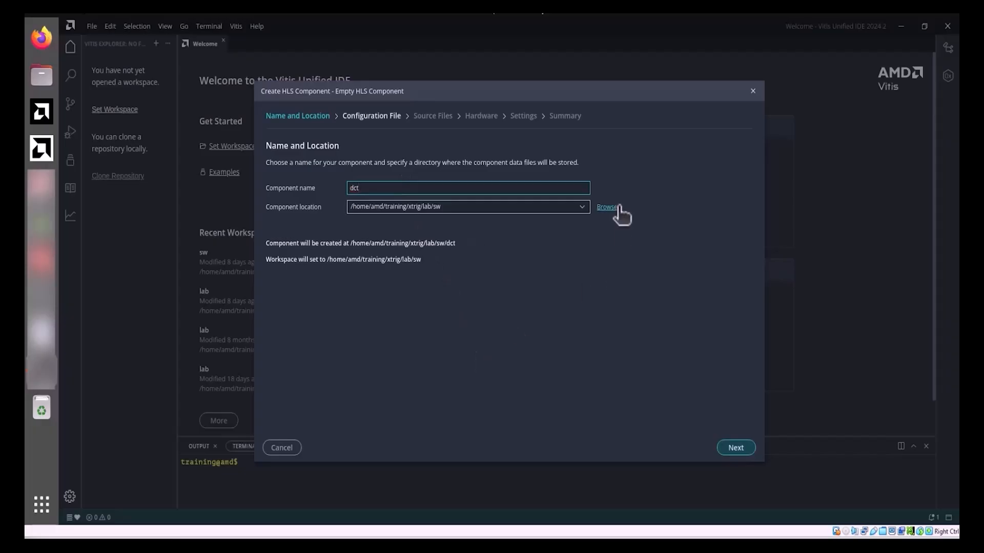
pyautogui.click(605, 206)
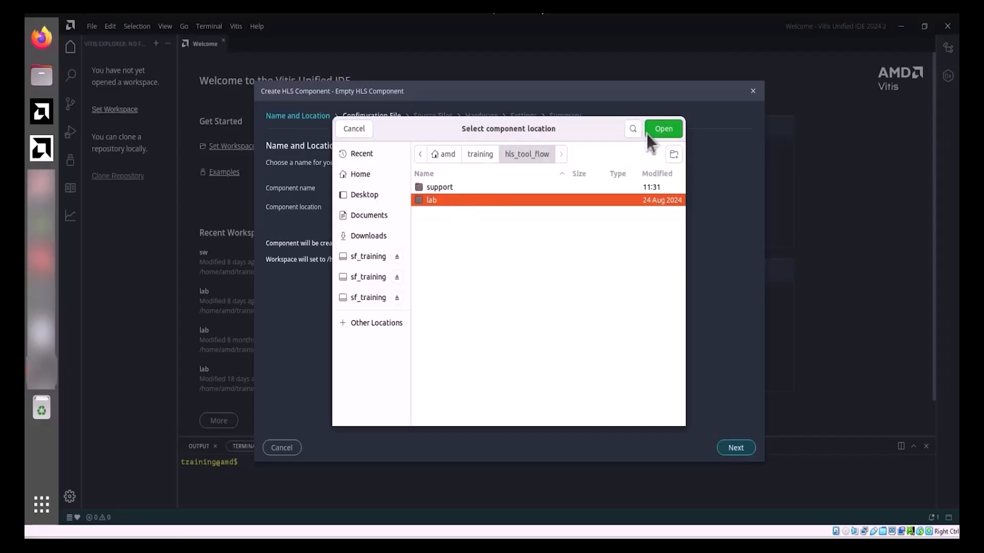
pyautogui.click(663, 129)
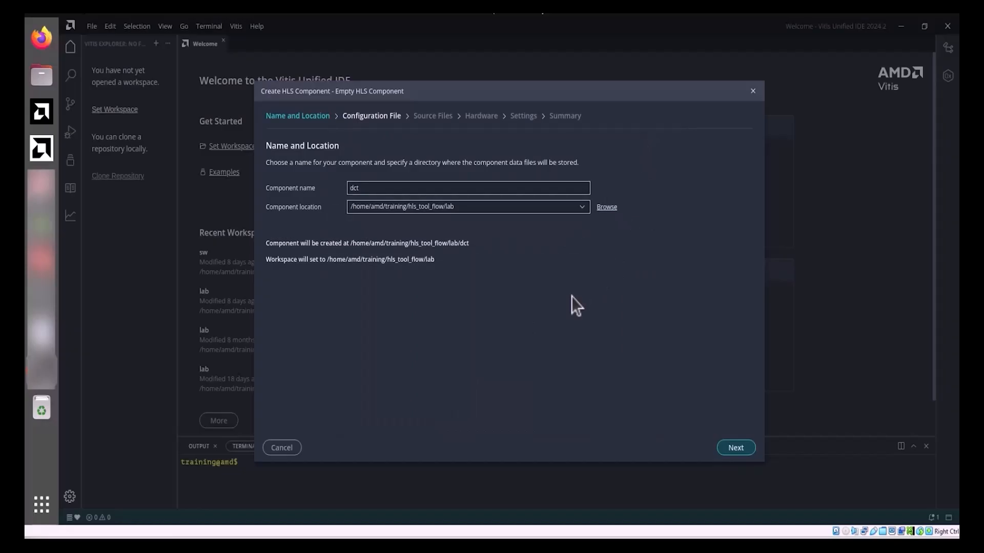
pyautogui.moveTo(750, 474)
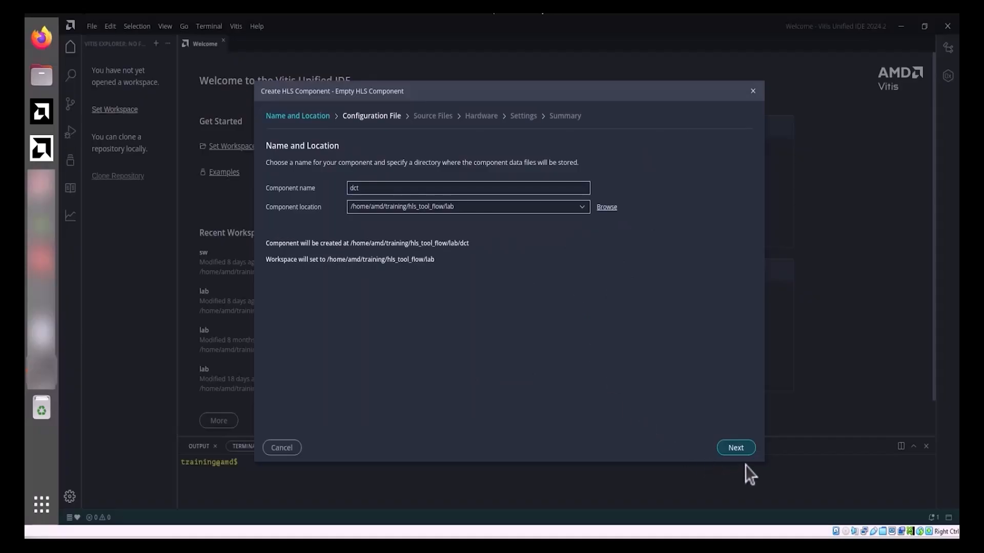
# - Advance to the configuration file step and choose an Empty File named hls_config
pyautogui.click(735, 448)
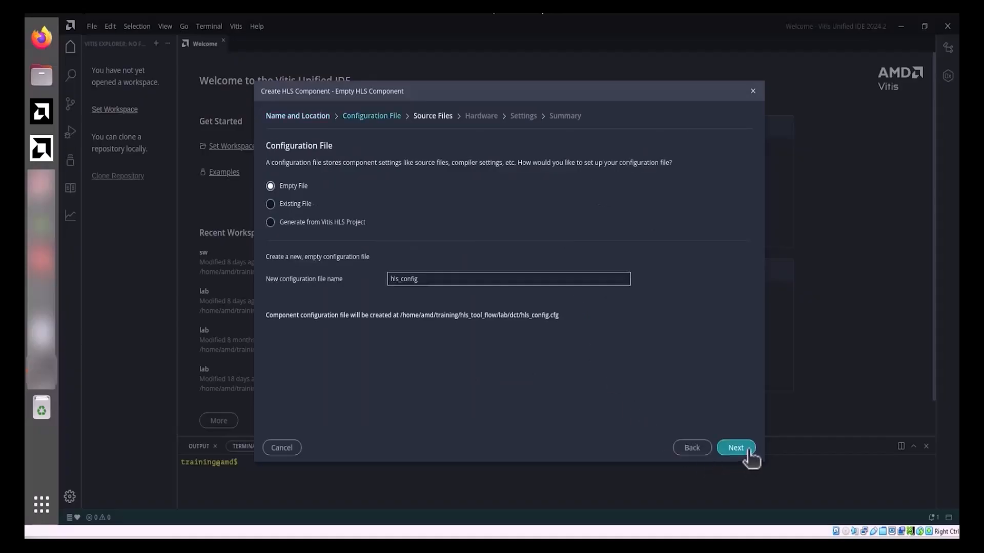
pyautogui.moveTo(567, 468)
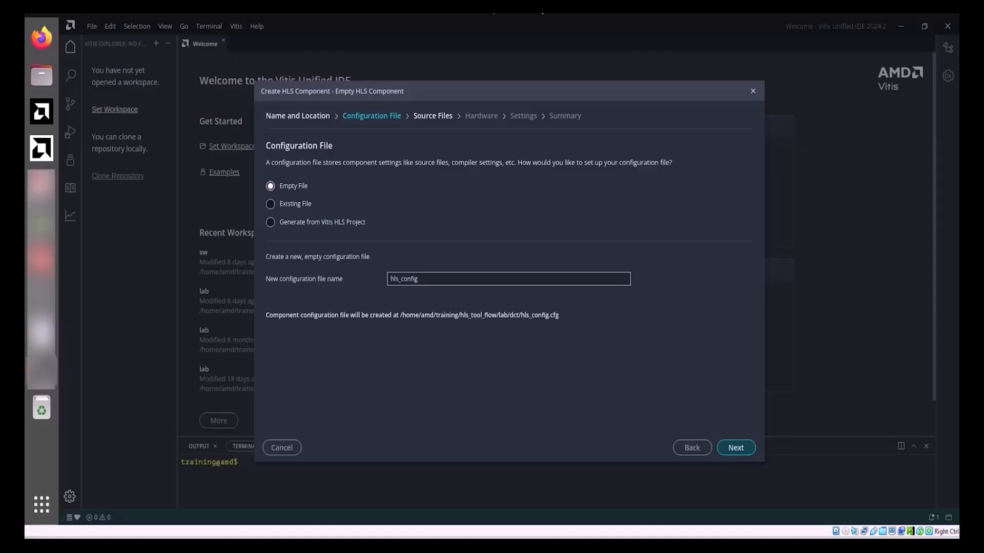
pyautogui.click(271, 186)
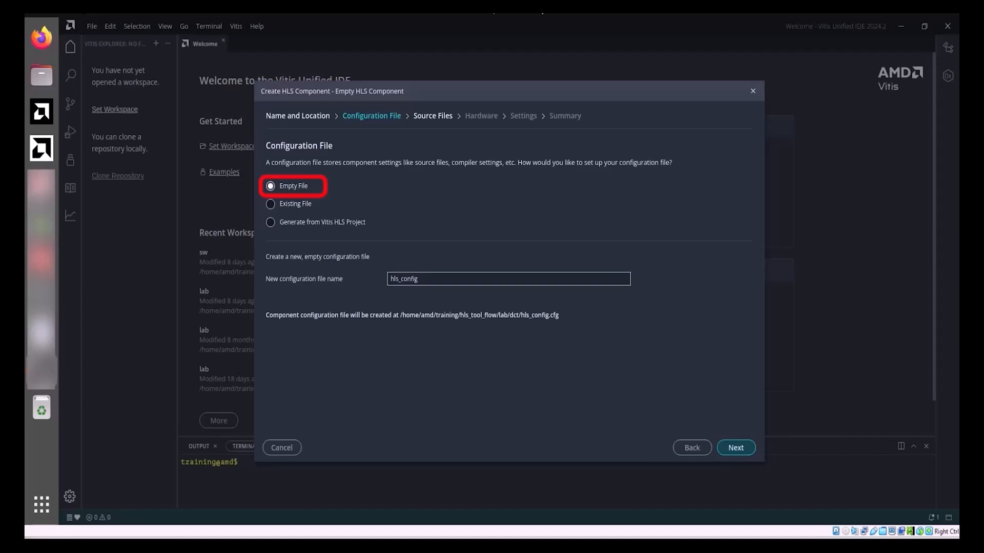
pyautogui.click(271, 204)
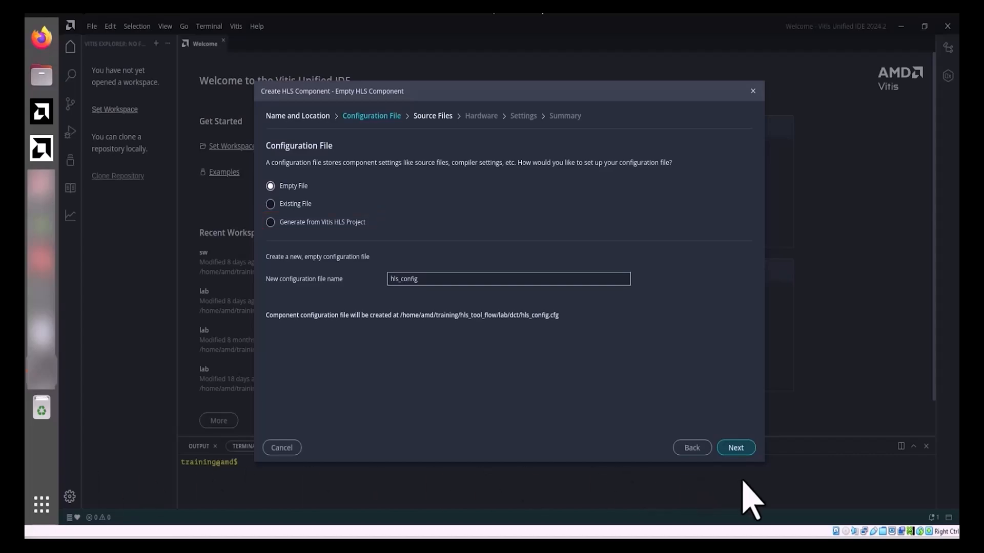
# - Add dct.c as the design source file and choose dct as the top function
pyautogui.click(734, 448)
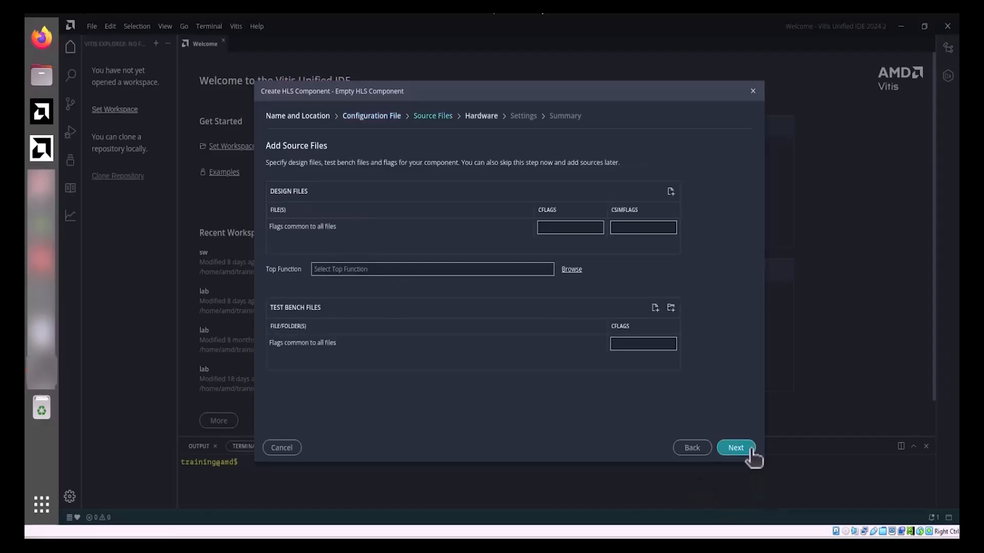
pyautogui.moveTo(671, 201)
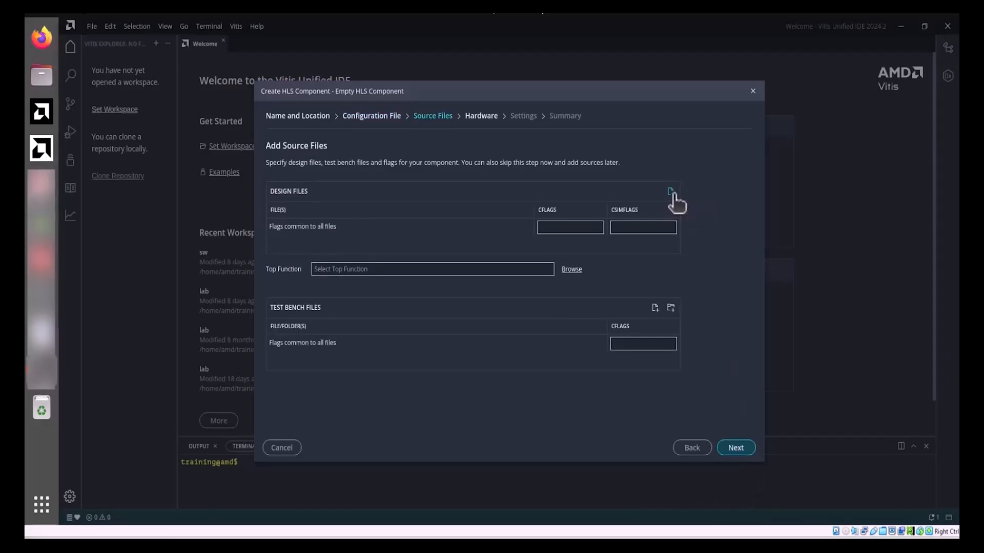
pyautogui.click(671, 191)
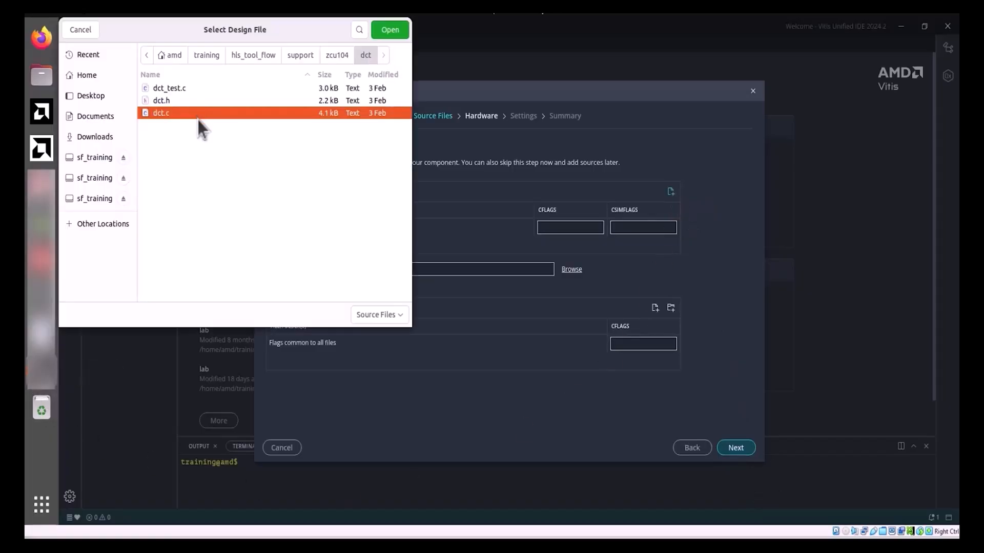
pyautogui.click(389, 30)
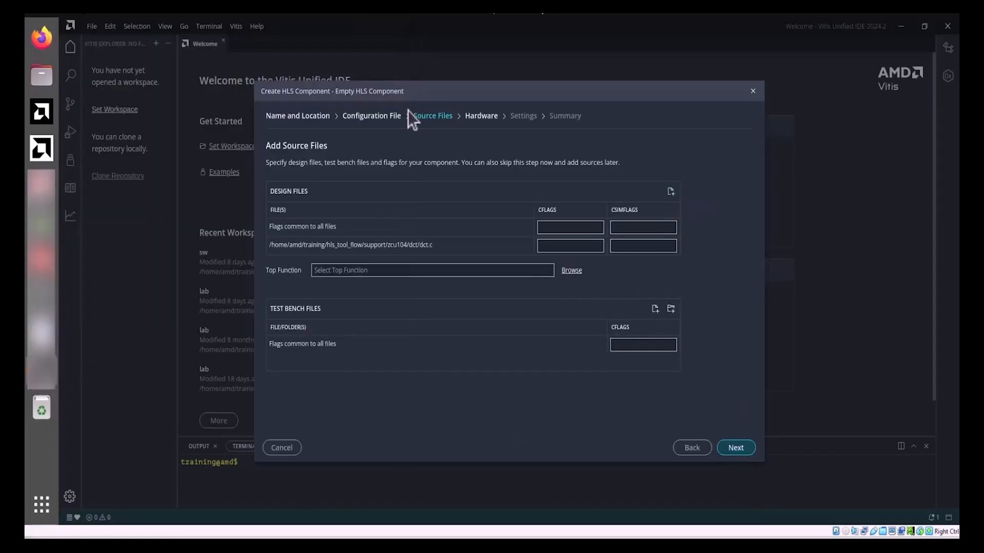
pyautogui.moveTo(599, 283)
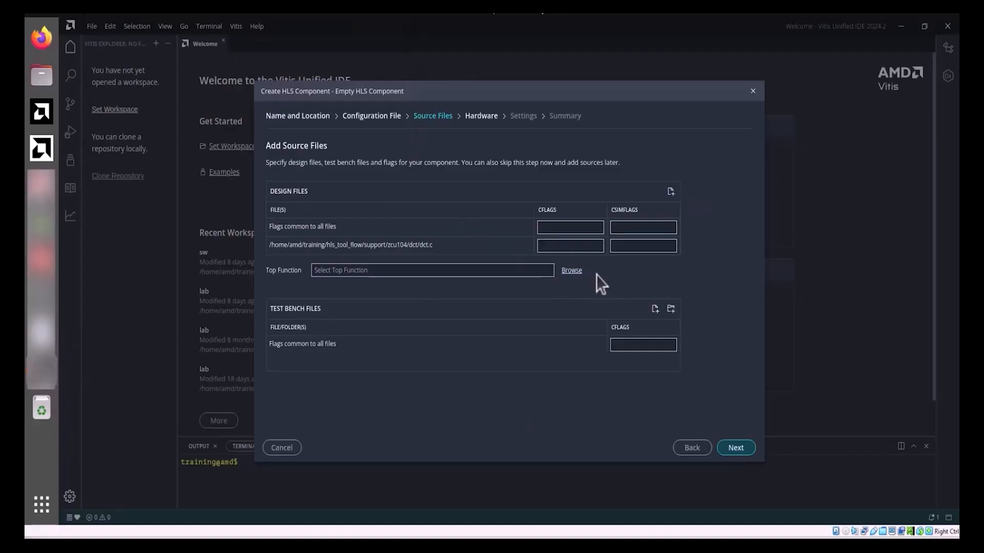
pyautogui.click(571, 270)
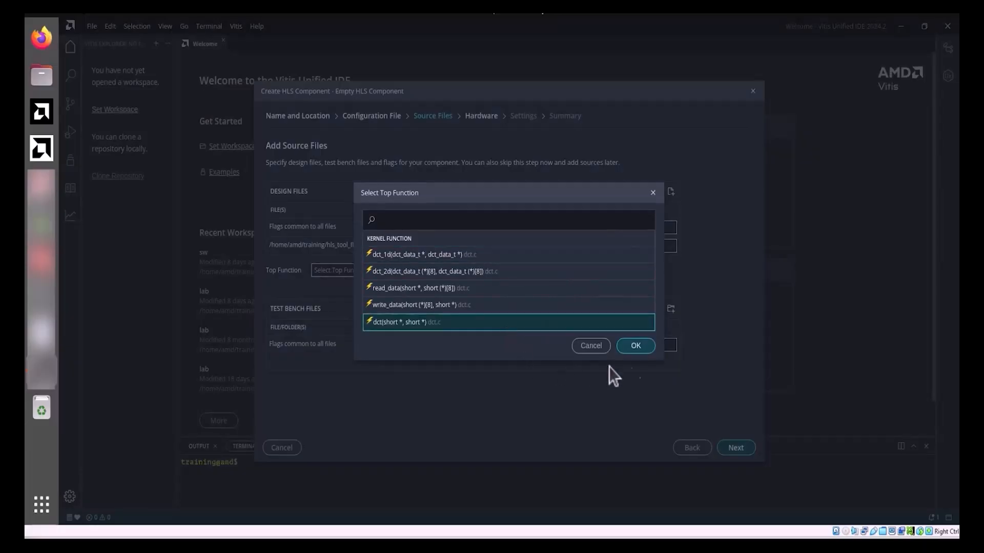
pyautogui.click(634, 346)
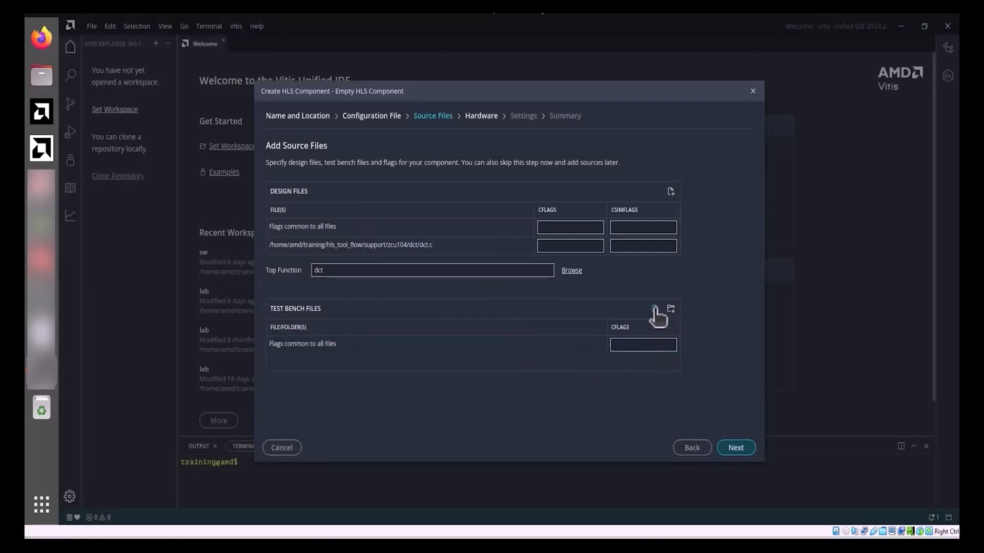
# - Add out.golden.dat, in.dat and dct_test.c as test bench files
pyautogui.click(654, 308)
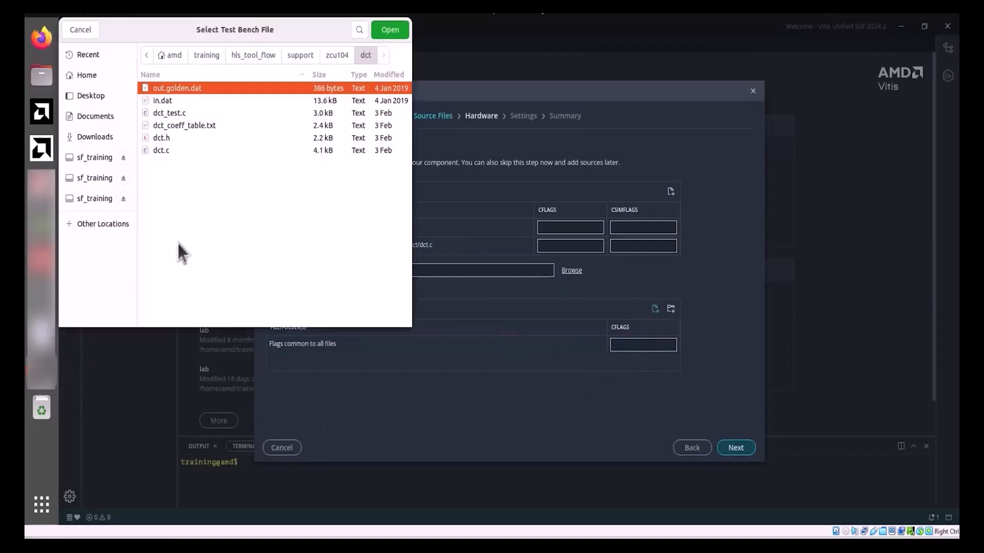
pyautogui.click(162, 100)
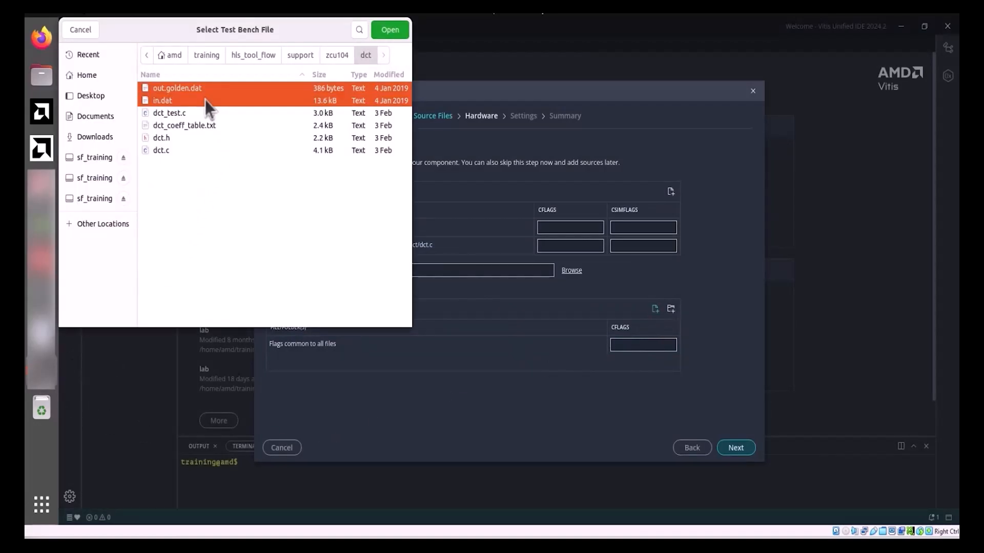
pyautogui.click(169, 112)
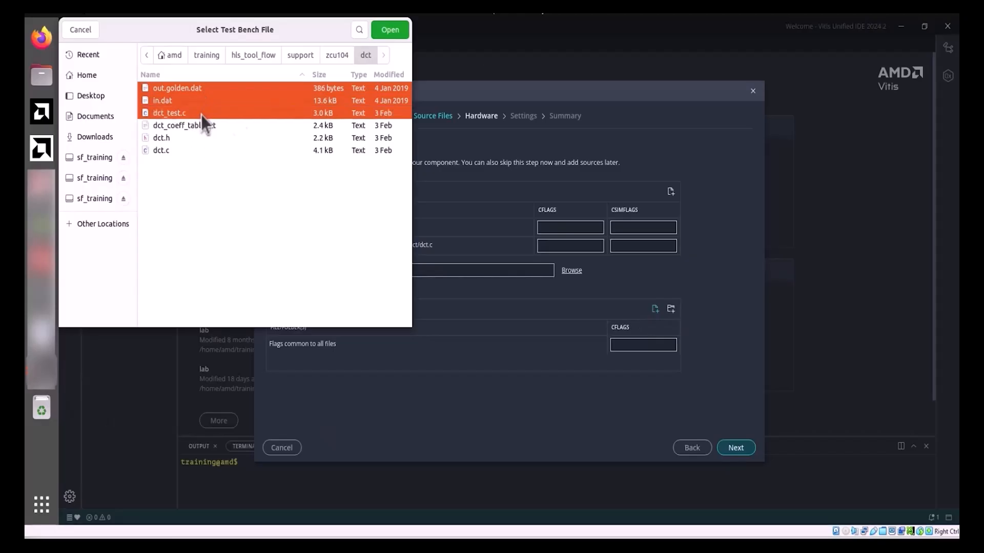
pyautogui.click(389, 30)
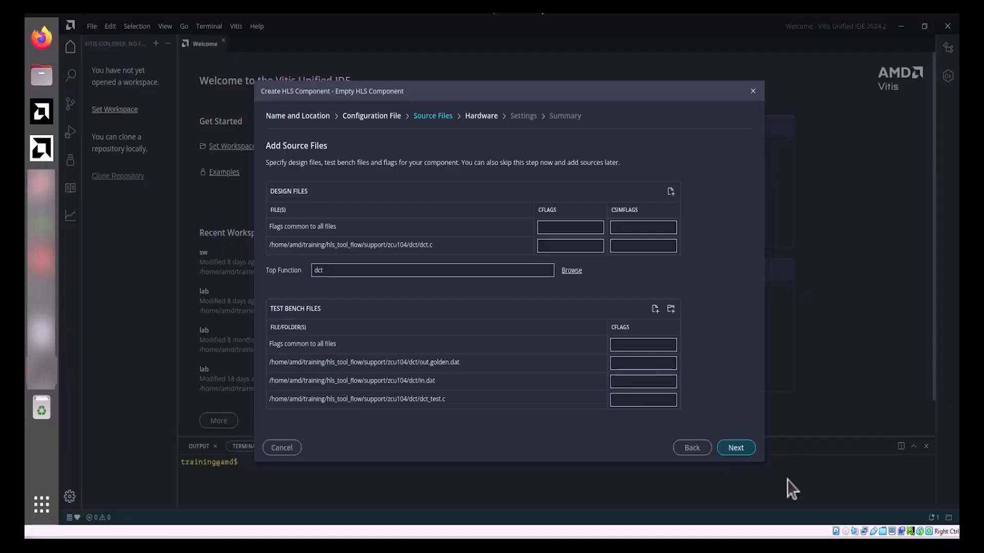
pyautogui.moveTo(779, 464)
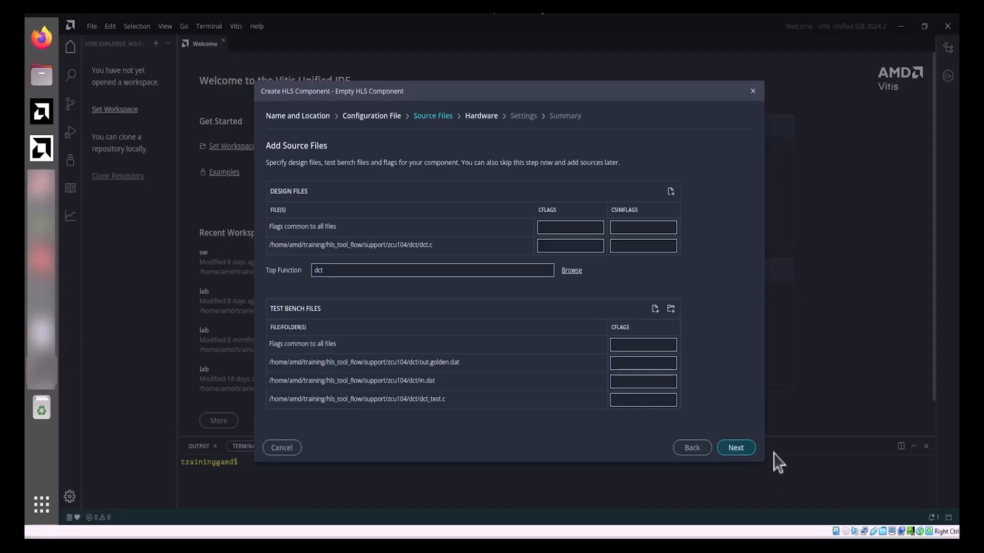
# - Select part xczu7ev-ffvc1156-2-e and continue to the Edit Settings step
pyautogui.click(735, 448)
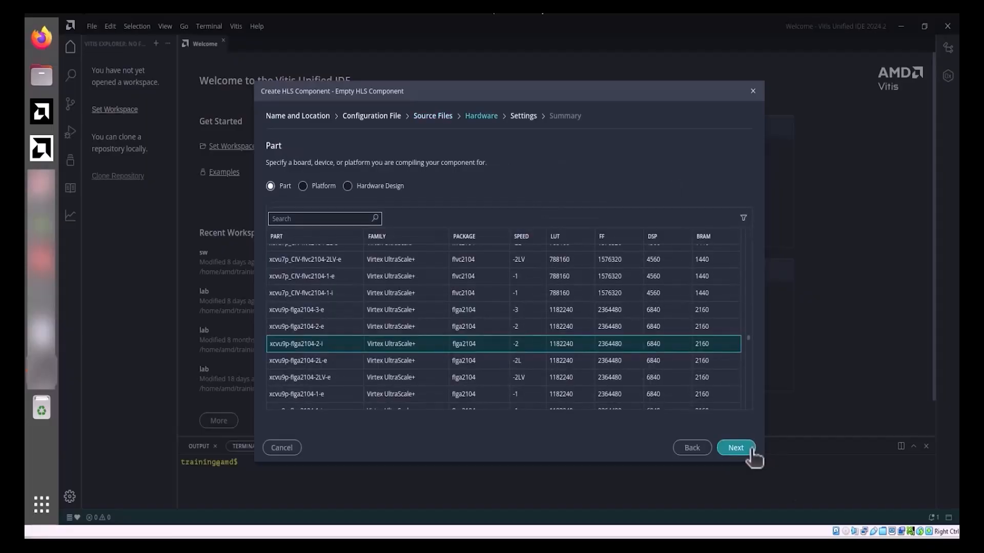
pyautogui.write('xczu7ev-ffvc1156-2-e')
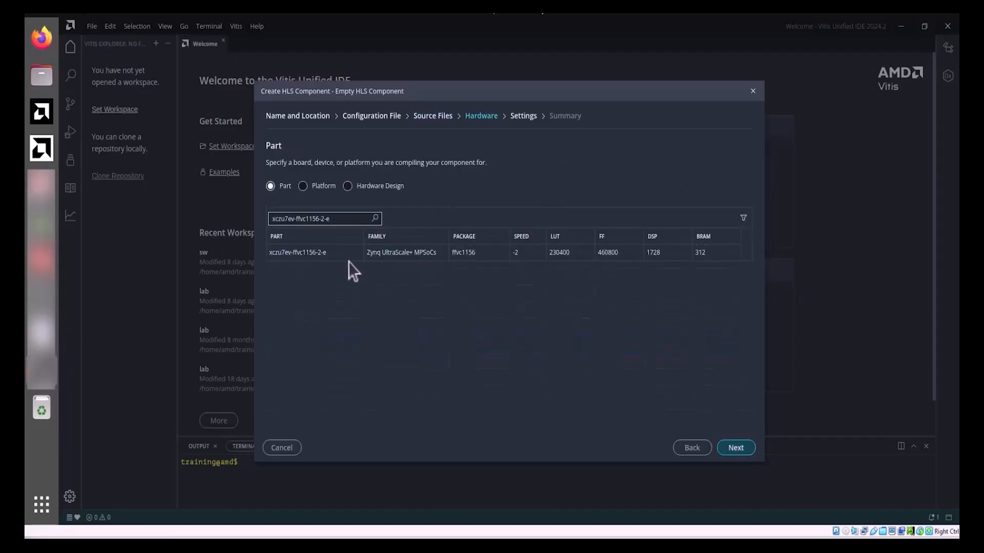
pyautogui.click(377, 252)
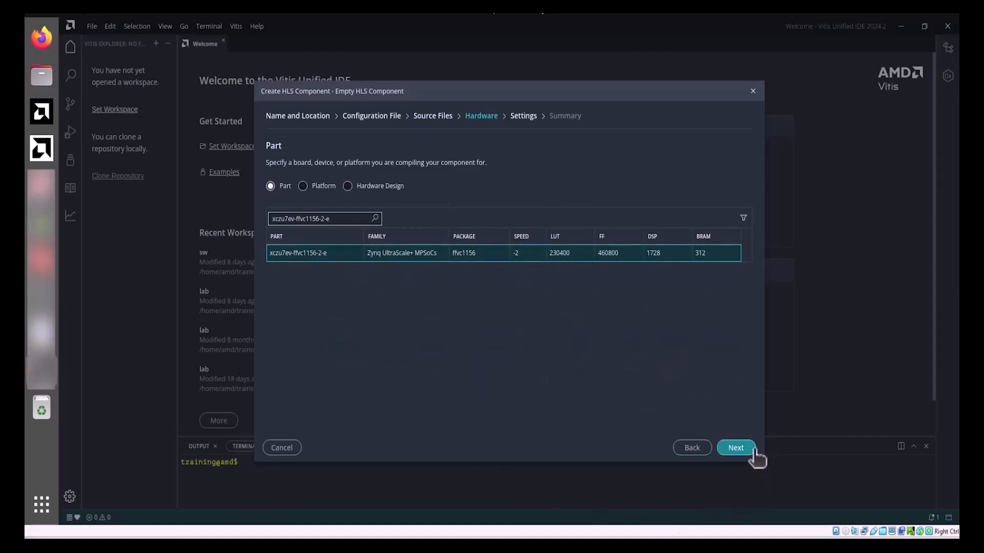
pyautogui.click(735, 447)
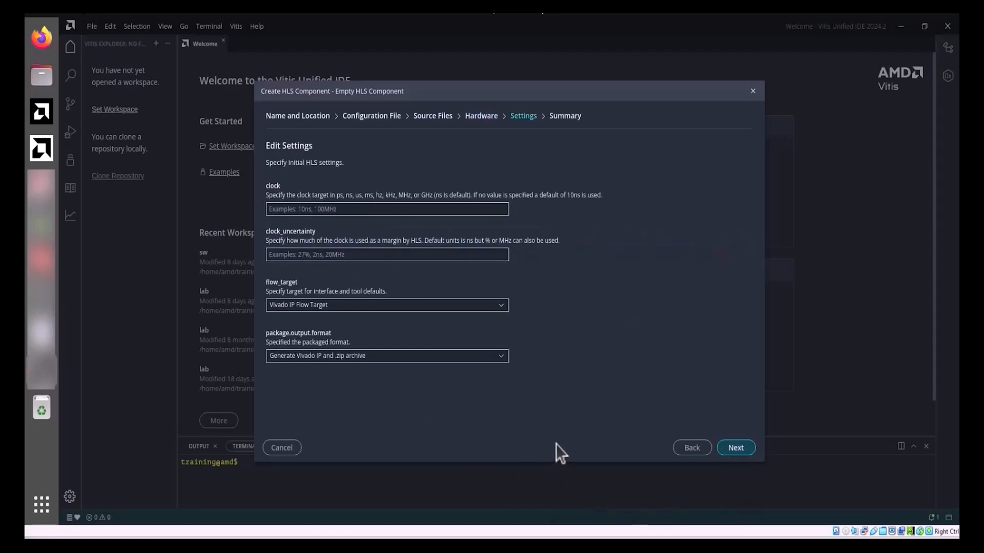
pyautogui.moveTo(367, 238)
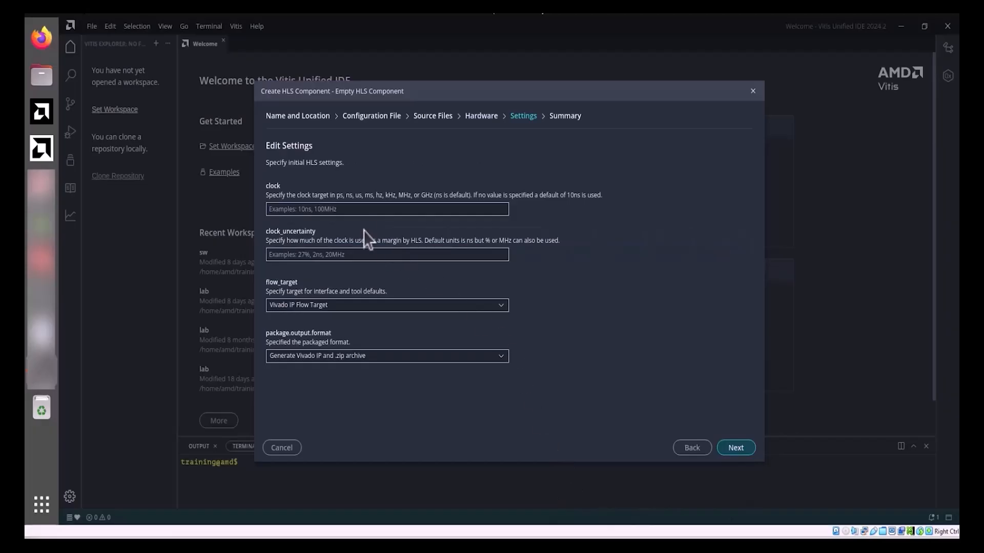
# - Enter a clock target of 10 in the Edit Settings step
pyautogui.click(386, 209)
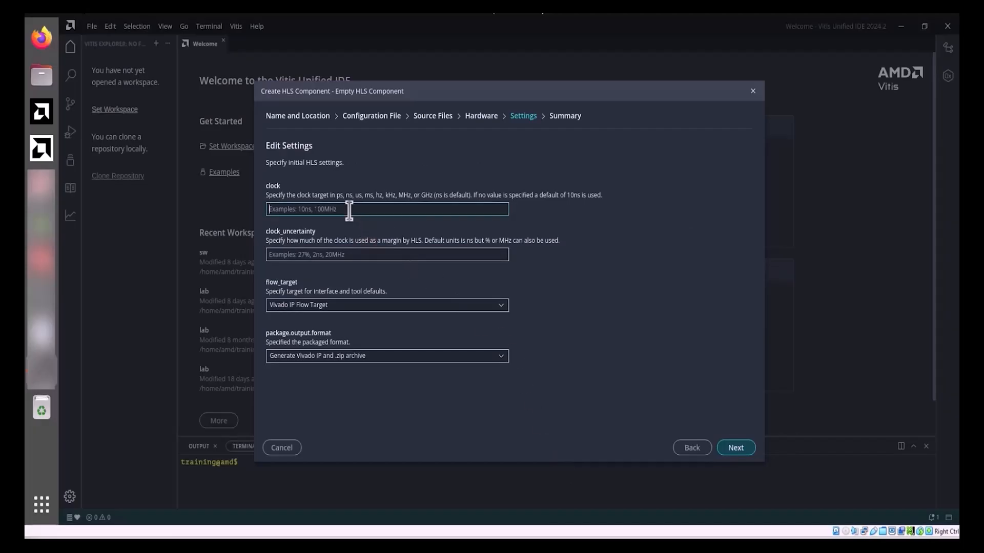
pyautogui.write('10')
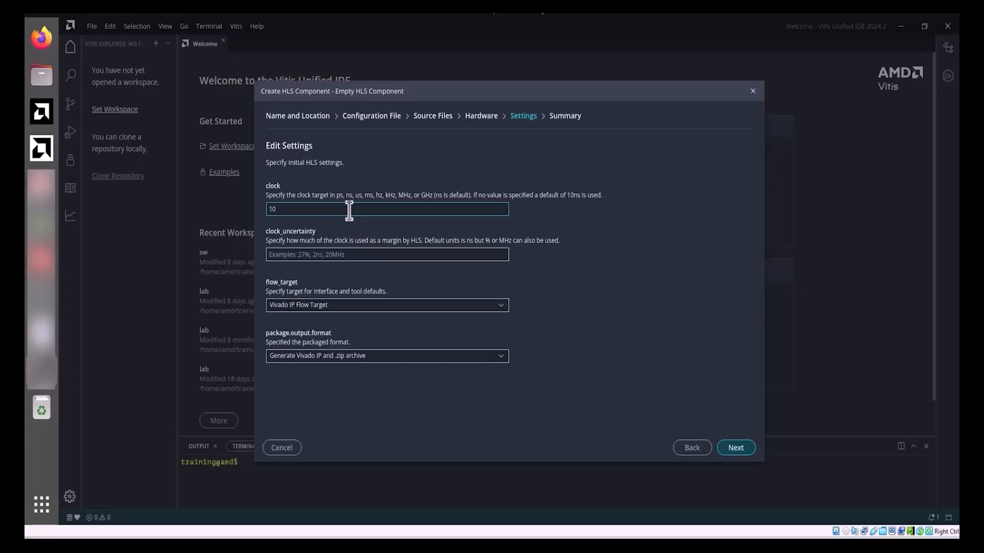
pyautogui.click(386, 209)
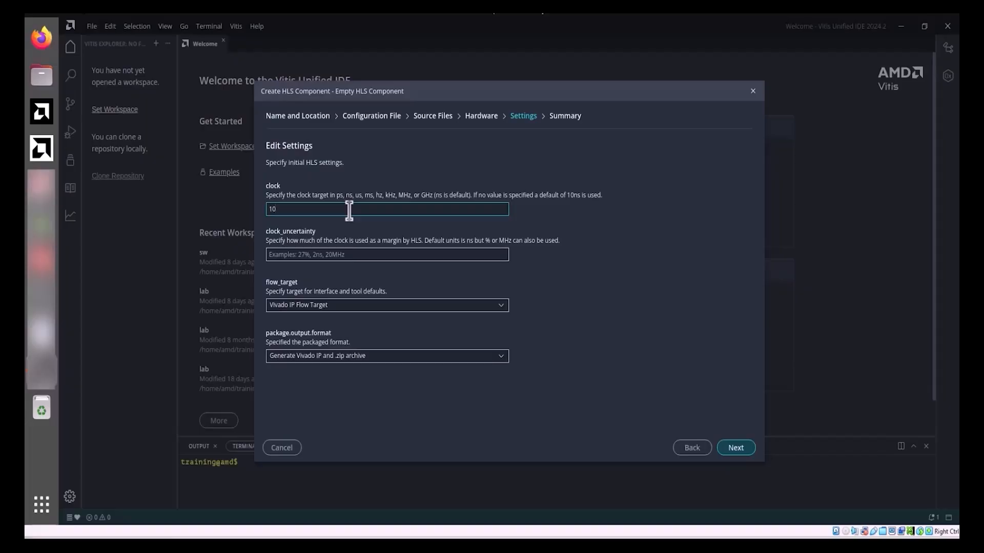
pyautogui.moveTo(419, 313)
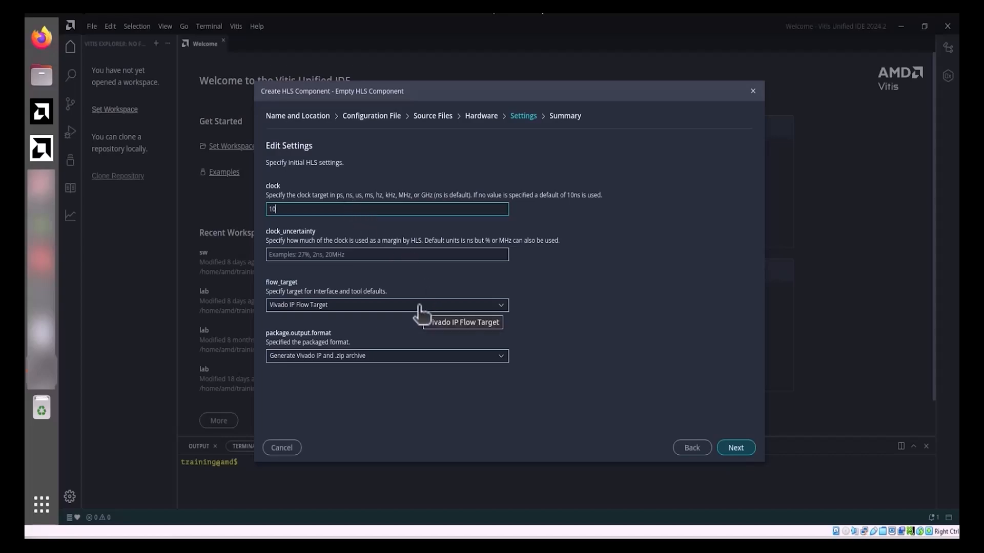
pyautogui.click(387, 304)
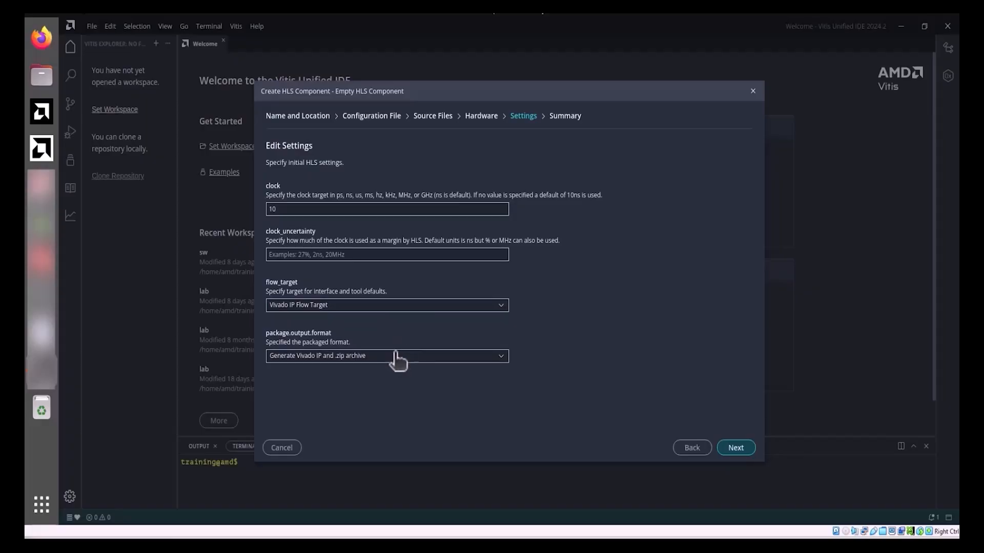
# - Keep Vivado IP and .zip archive as package output format and reach the Summary
pyautogui.click(388, 356)
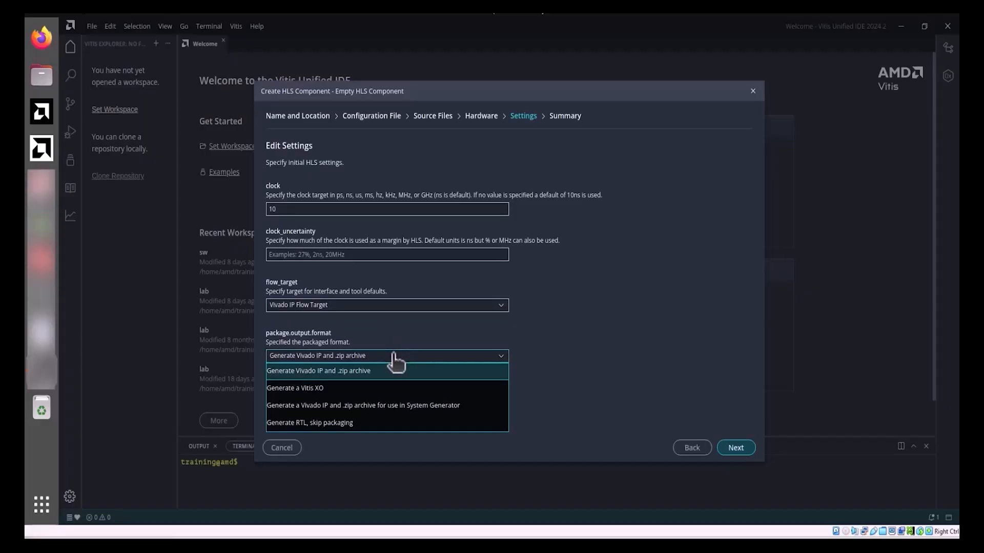
pyautogui.moveTo(395, 378)
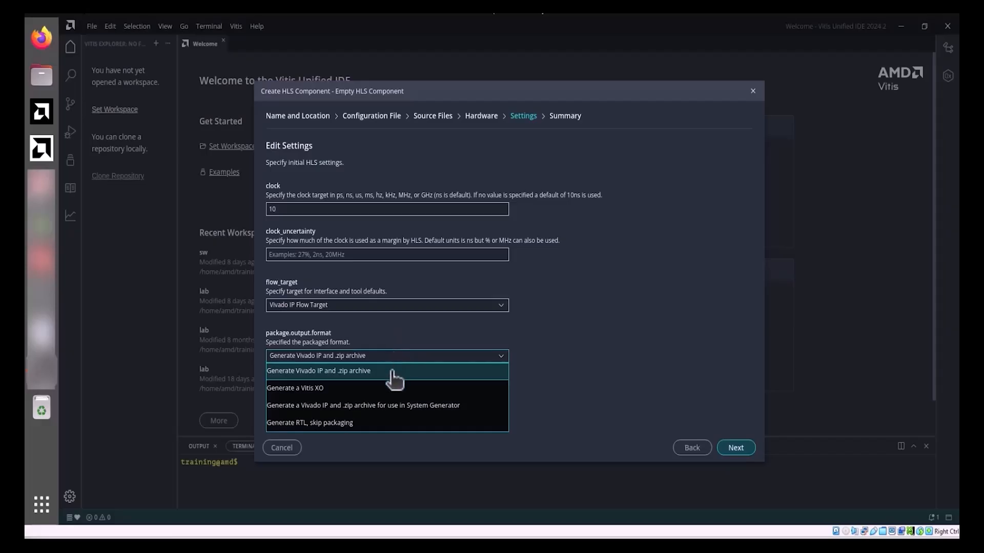
pyautogui.click(318, 370)
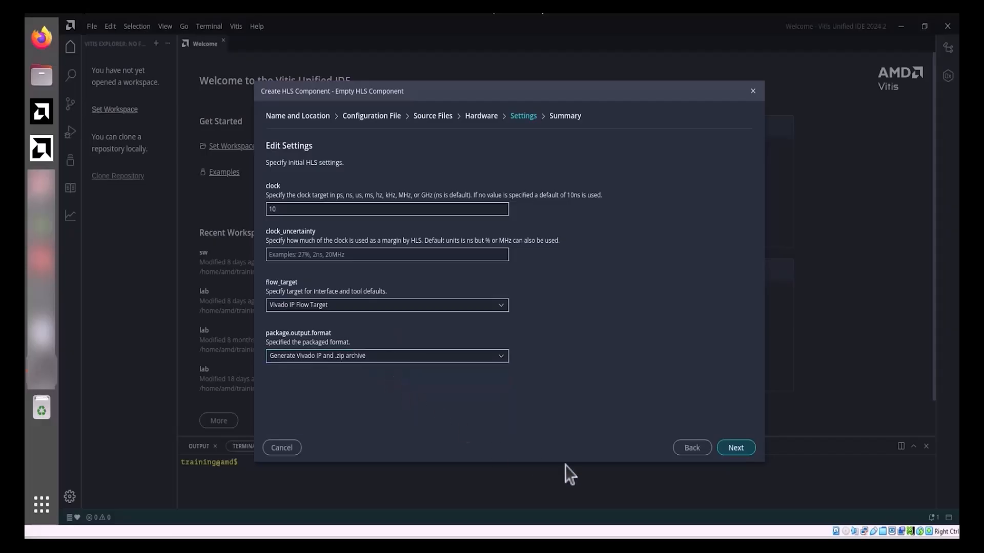
pyautogui.moveTo(782, 492)
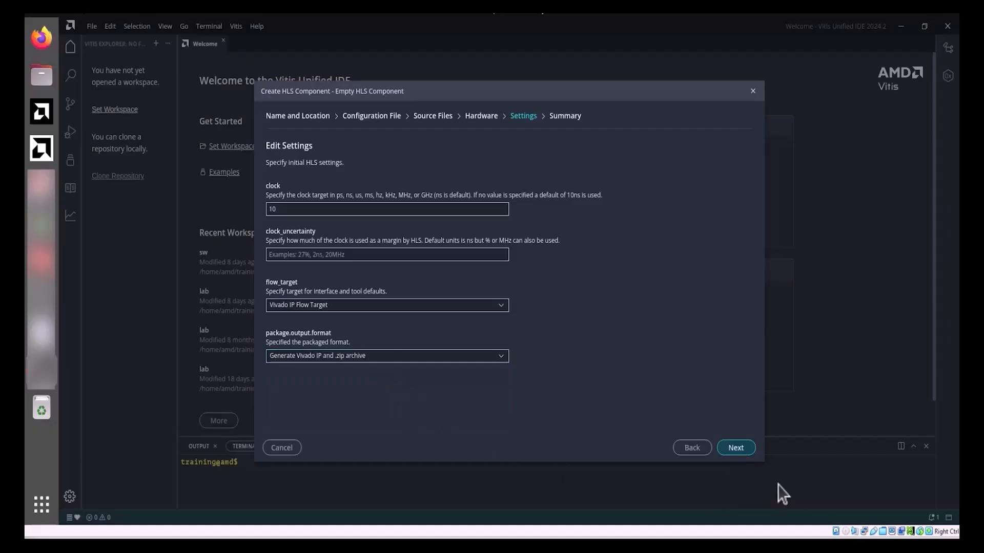
pyautogui.click(735, 447)
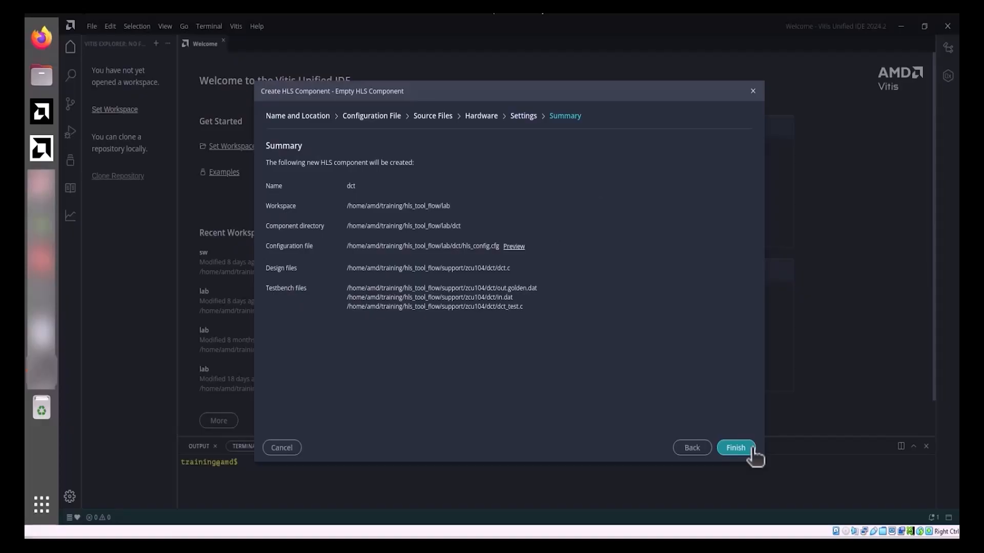
# - Finish the wizard to create the dct HLS component in the lab workspace
pyautogui.click(735, 448)
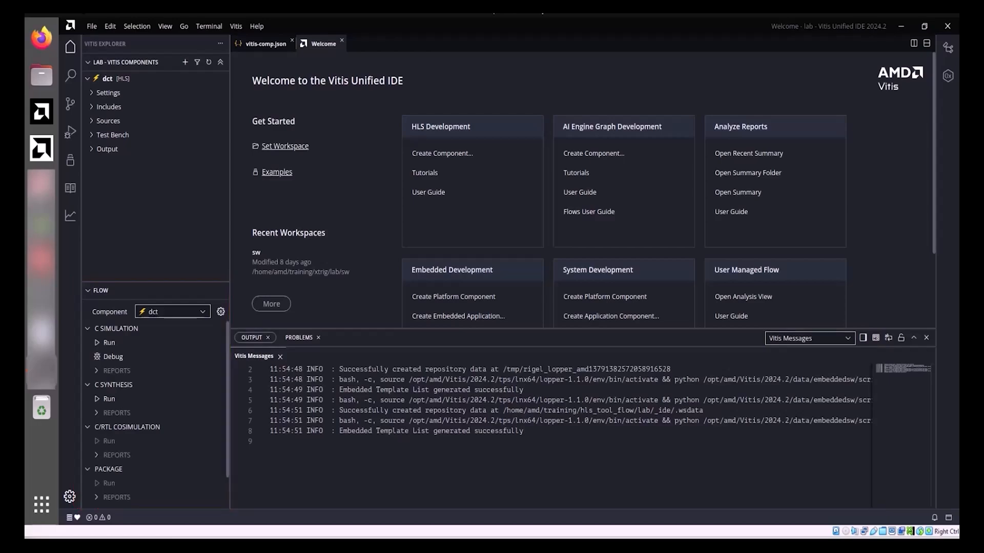
pyautogui.moveTo(218, 171)
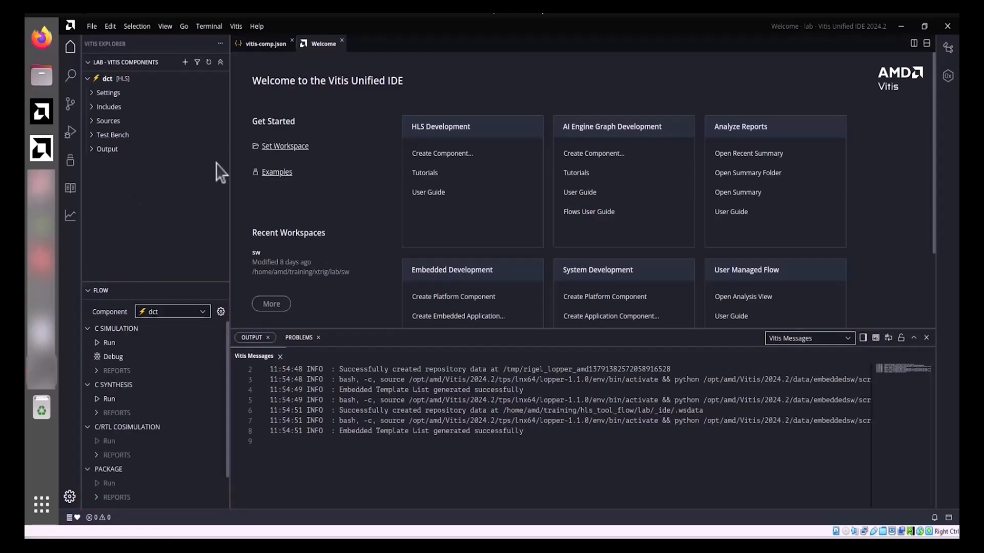
# - View and close the dct Settings, open dct.c, and expand the Test Bench files
pyautogui.click(265, 43)
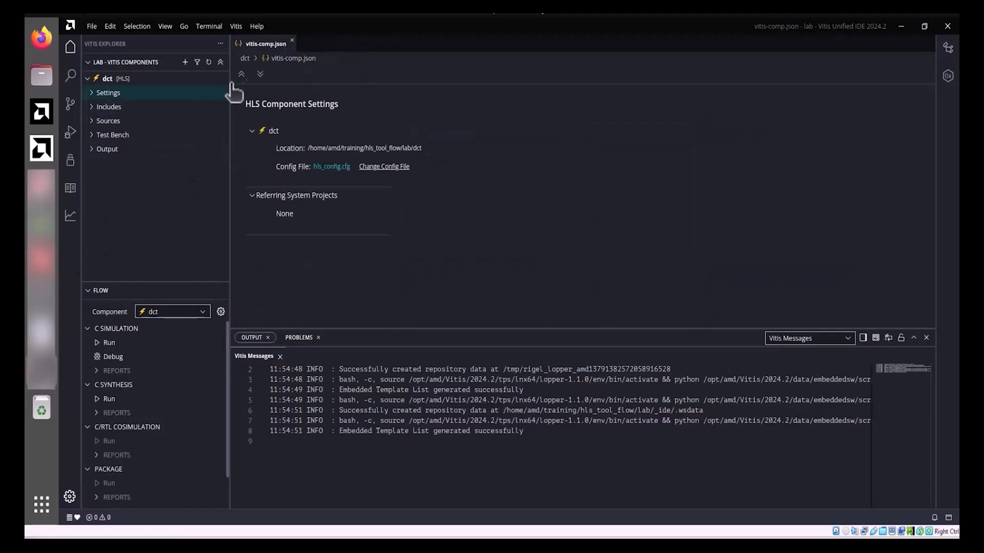
pyautogui.click(291, 43)
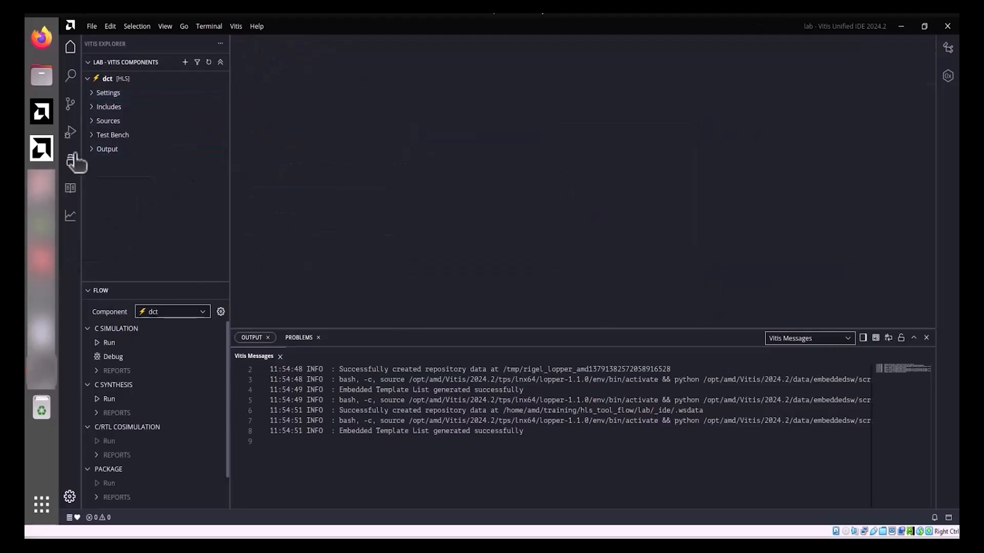
pyautogui.click(108, 120)
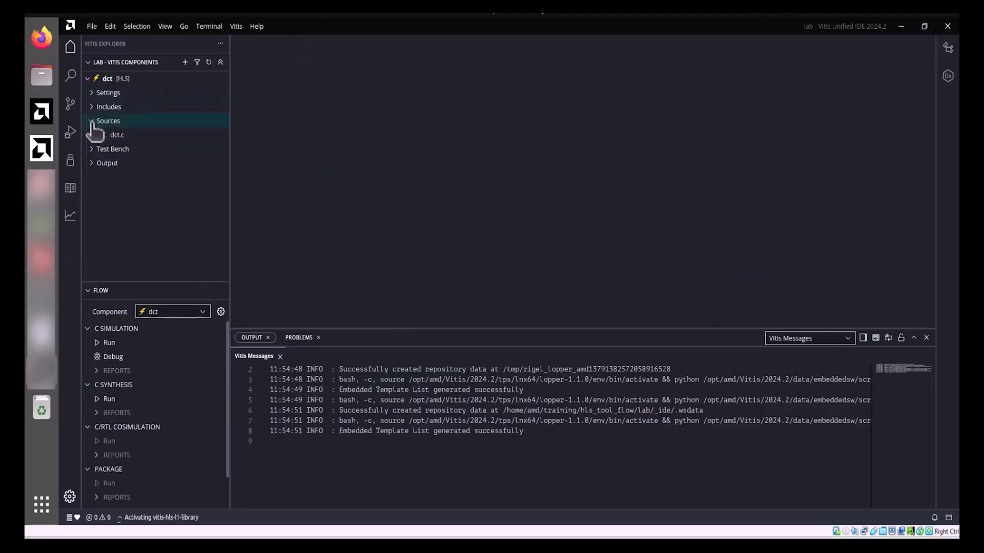
pyautogui.click(117, 135)
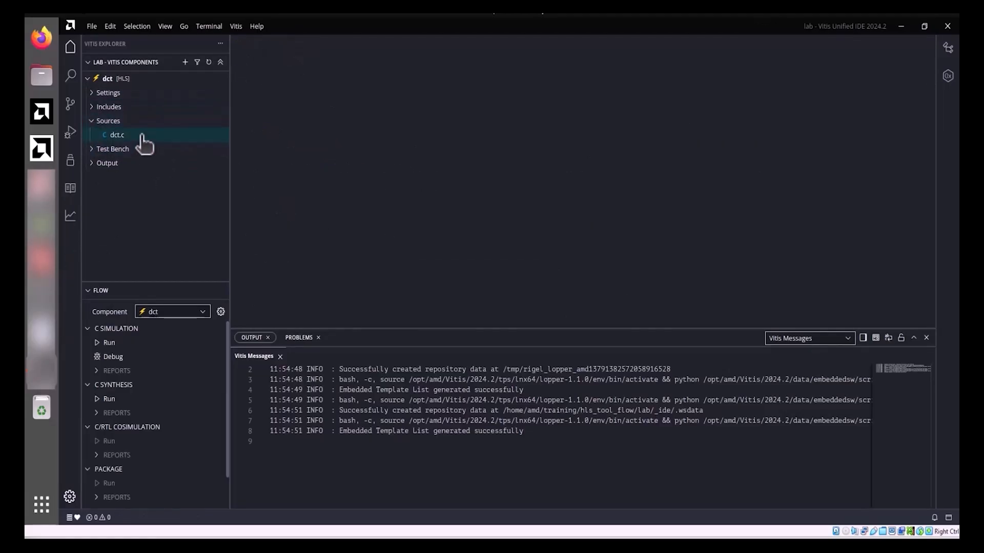
pyautogui.doubleClick(117, 135)
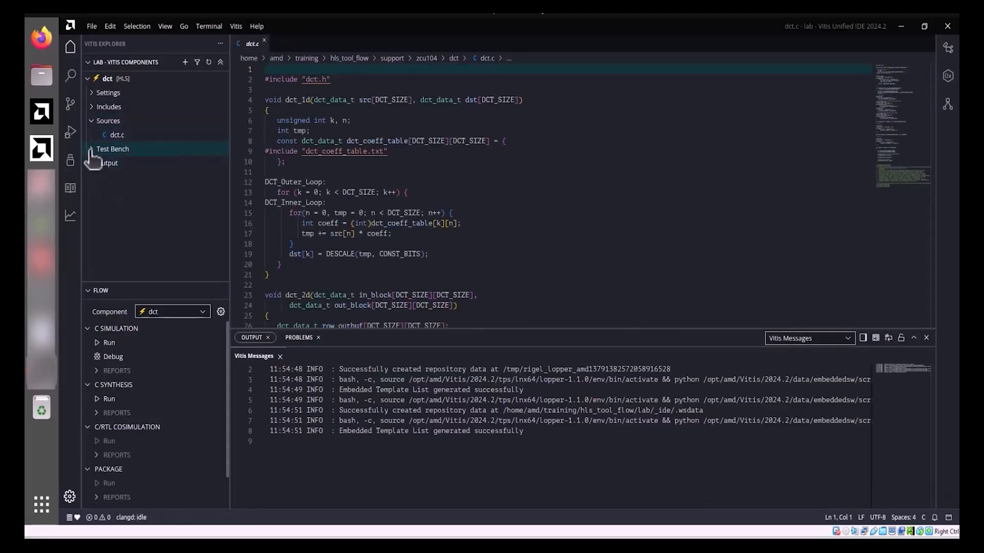
pyautogui.click(113, 149)
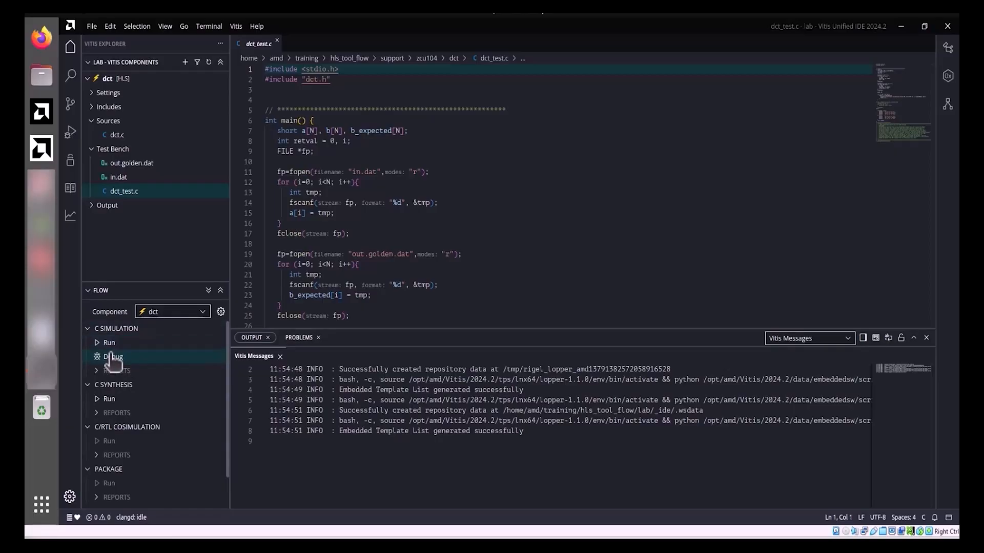
pyautogui.moveTo(108, 342)
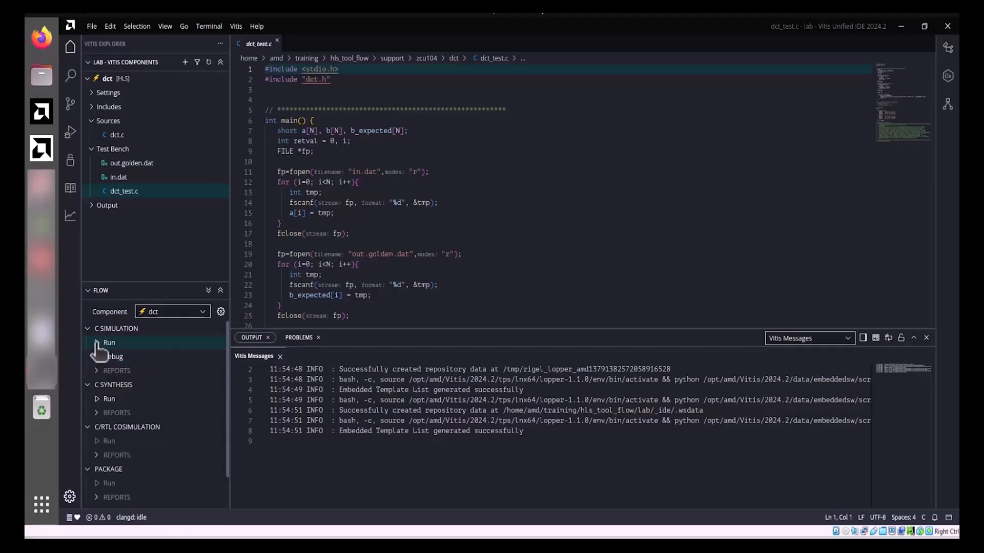
# - Run C simulation for dct and view its Summary report under C SIMULATION REPORTS
pyautogui.click(109, 343)
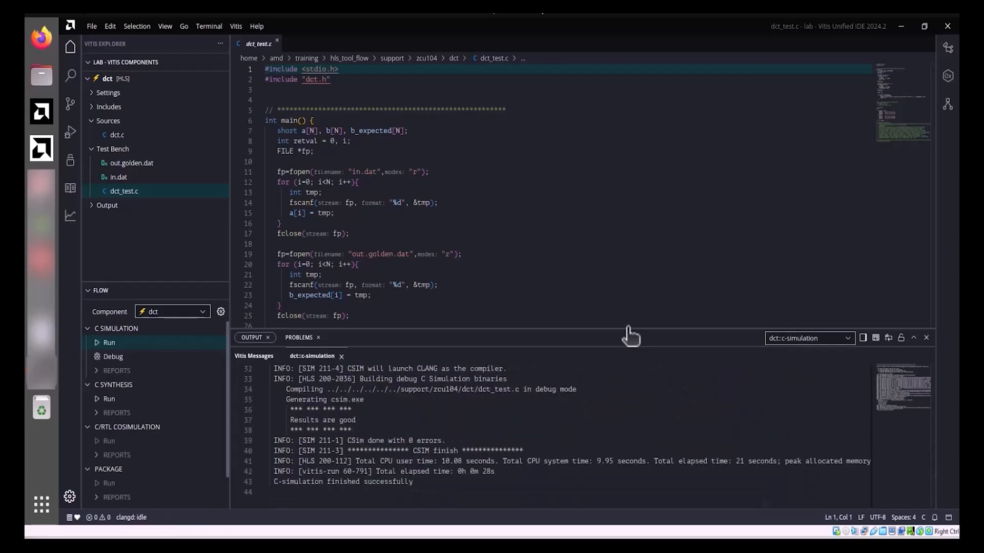
pyautogui.click(116, 370)
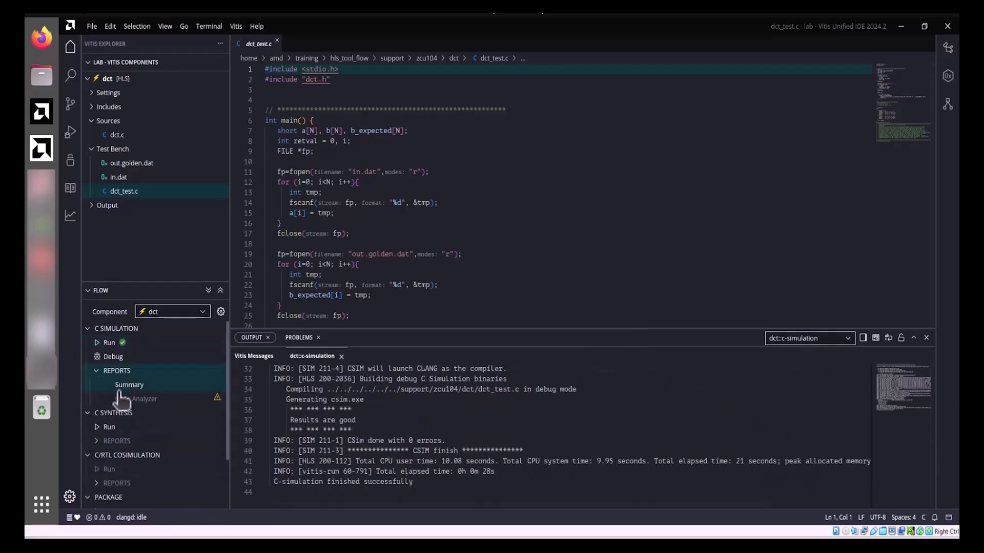
pyautogui.click(129, 384)
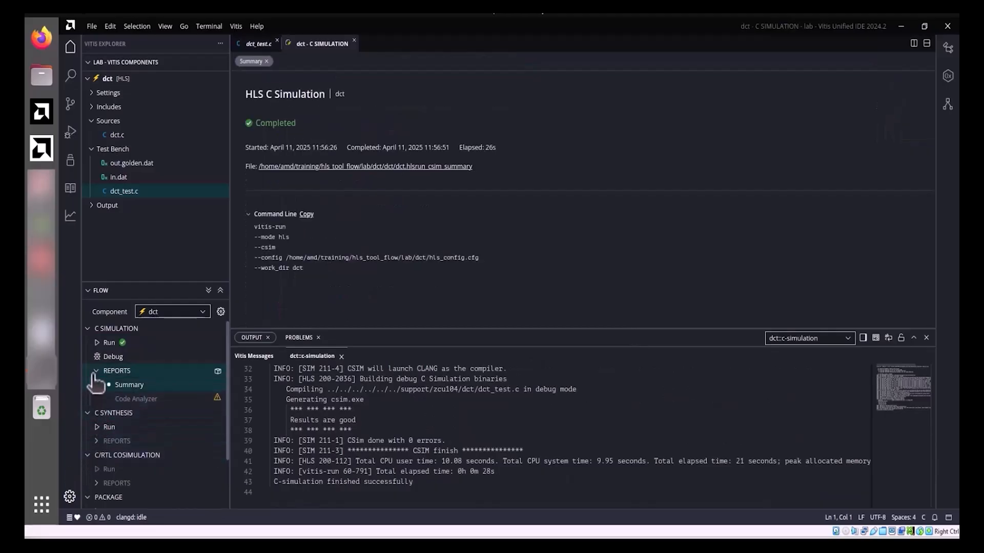
pyautogui.click(117, 370)
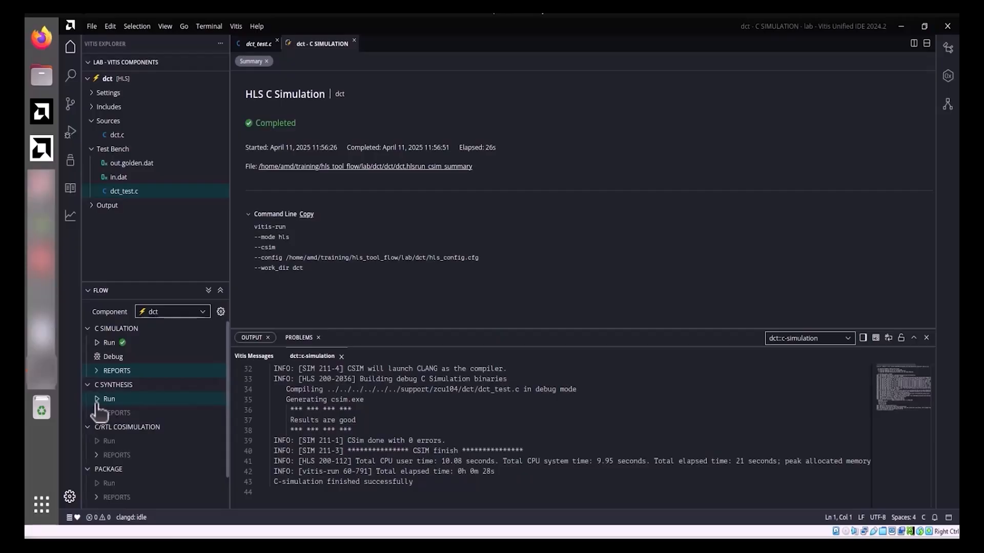
# - Run C synthesis of dct and scroll through dct_csynth.rpt's timing, latency and utilization
pyautogui.click(108, 398)
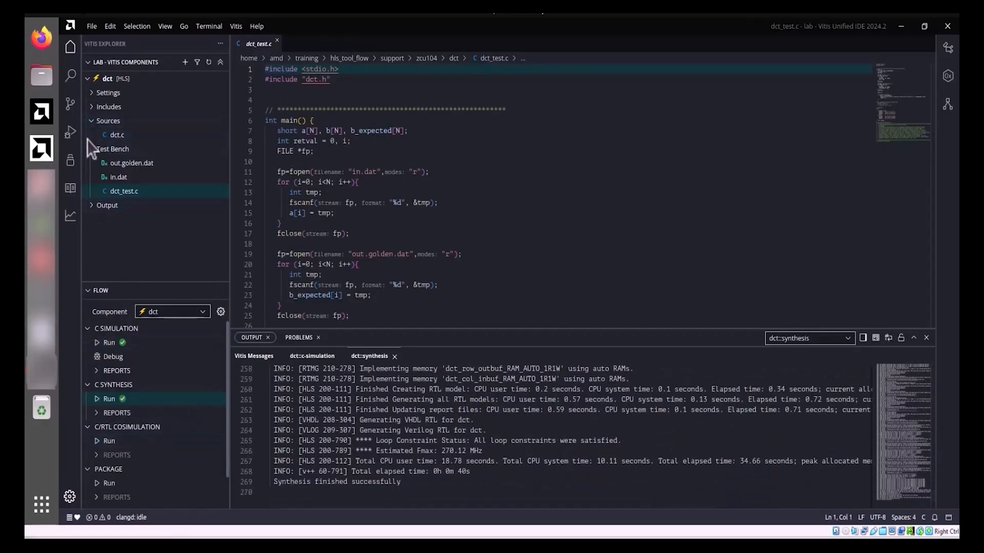
pyautogui.click(92, 163)
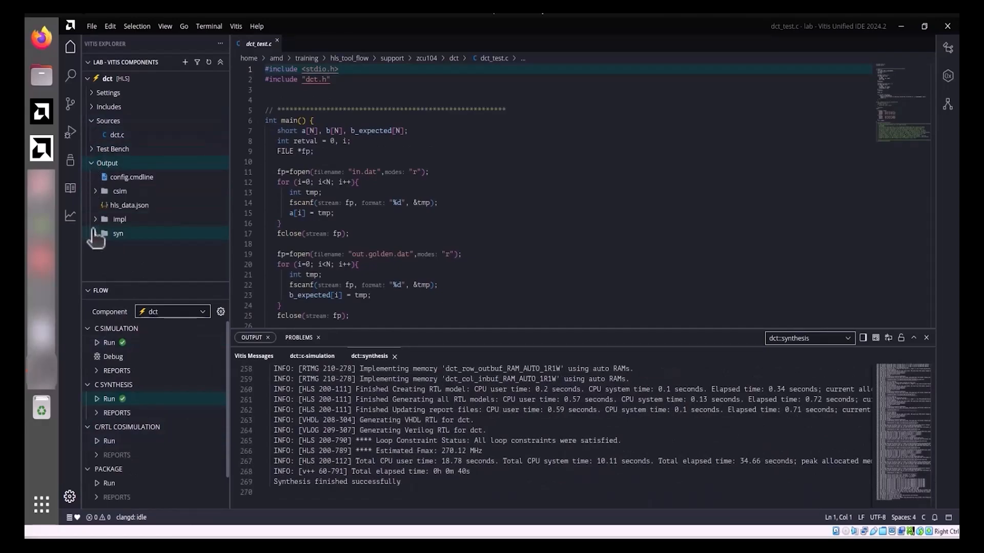
pyautogui.click(118, 232)
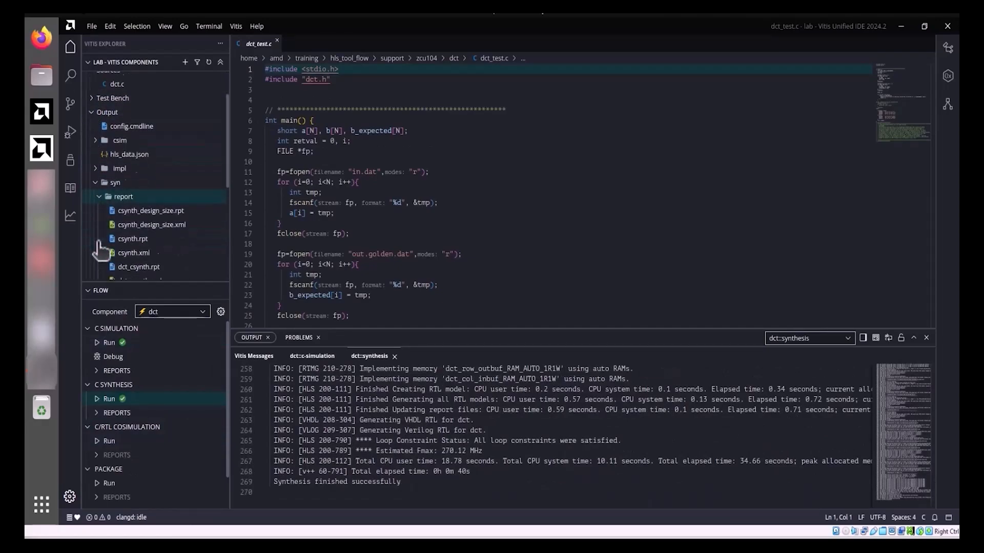
pyautogui.doubleClick(139, 171)
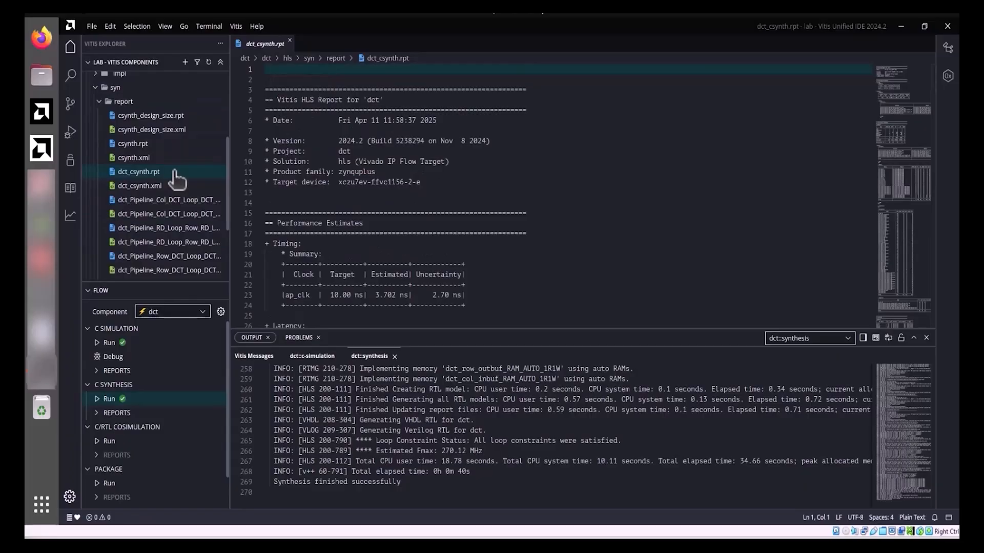
pyautogui.scroll(-3)
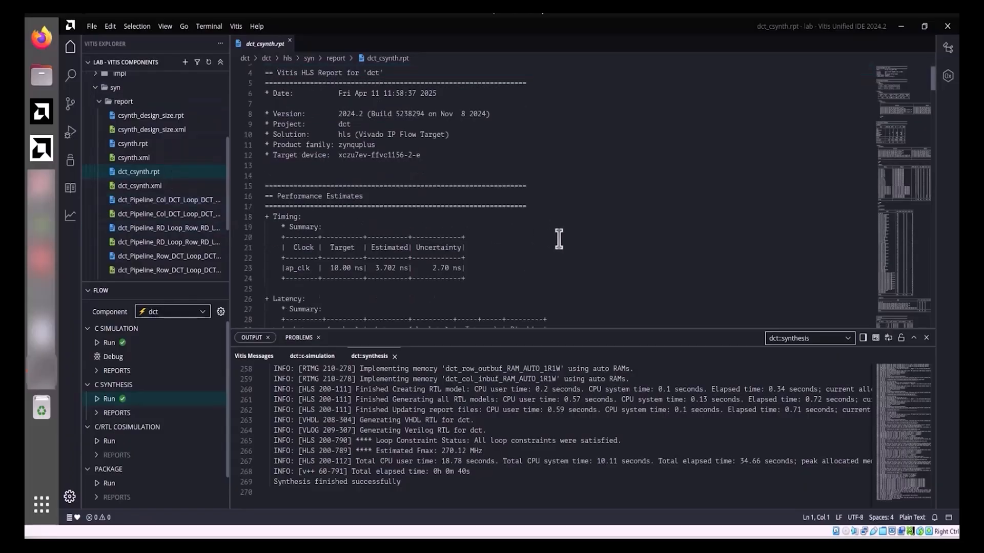
pyautogui.scroll(-3)
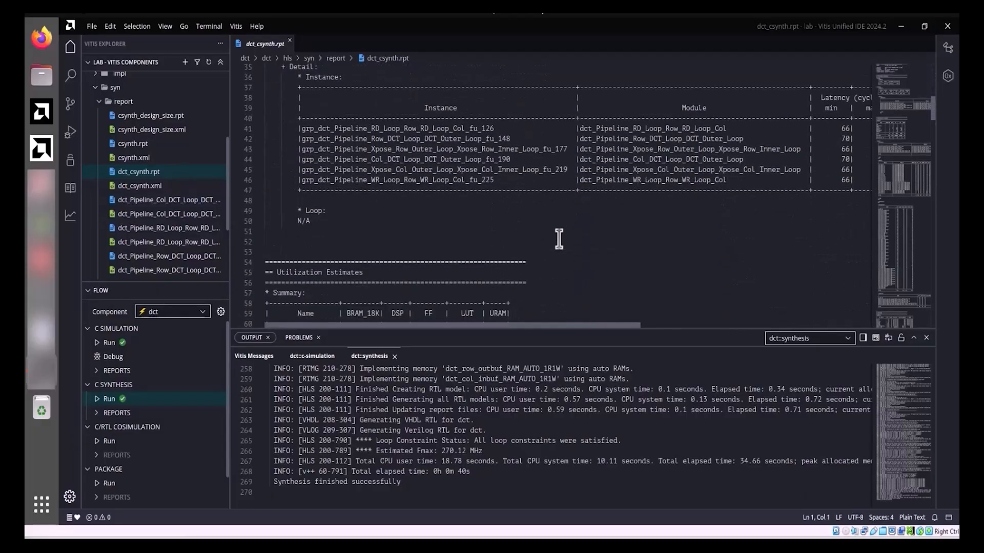
pyautogui.scroll(-3)
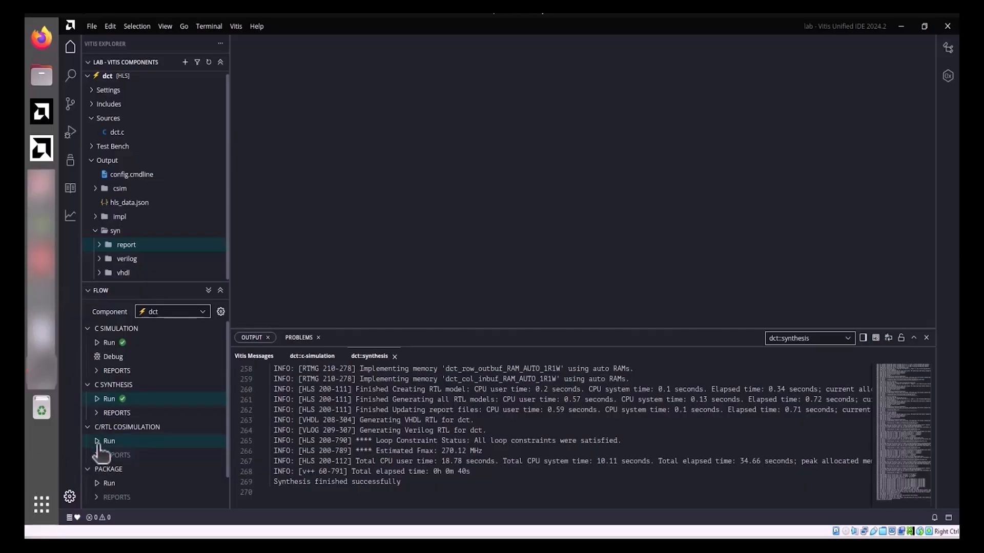
# - Run C/RTL co-simulation of dct and open the dct_cosim.rpt report
pyautogui.click(109, 440)
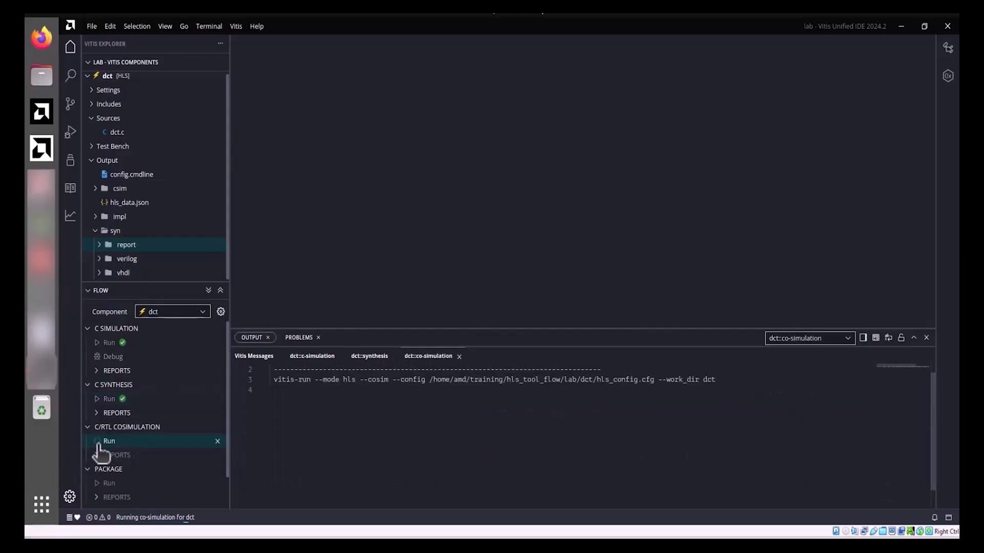
pyautogui.click(117, 132)
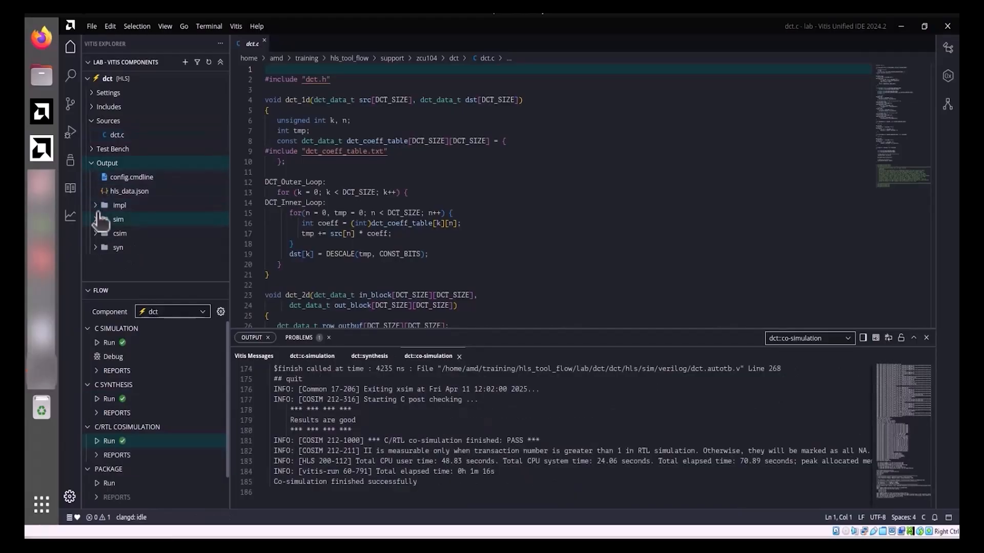
pyautogui.click(117, 219)
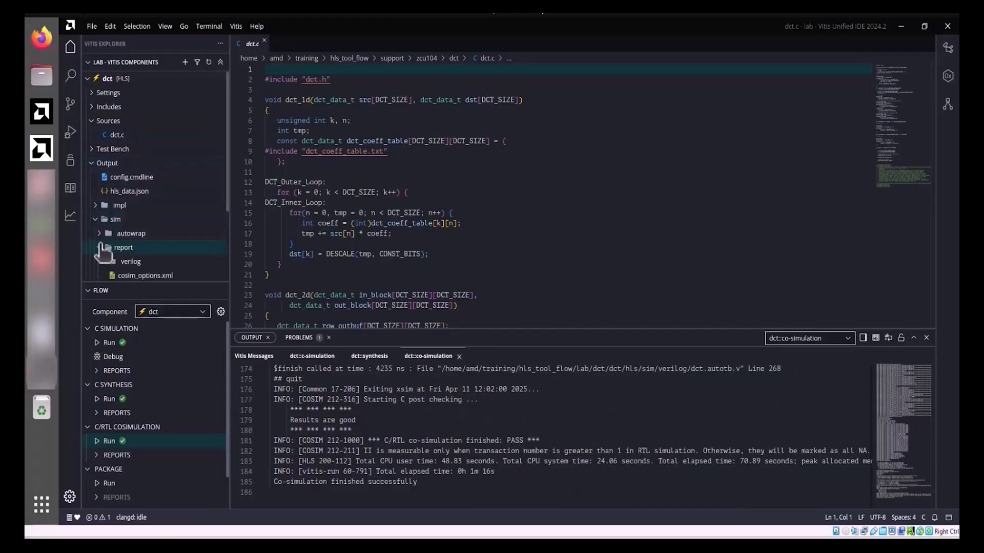
pyautogui.click(124, 247)
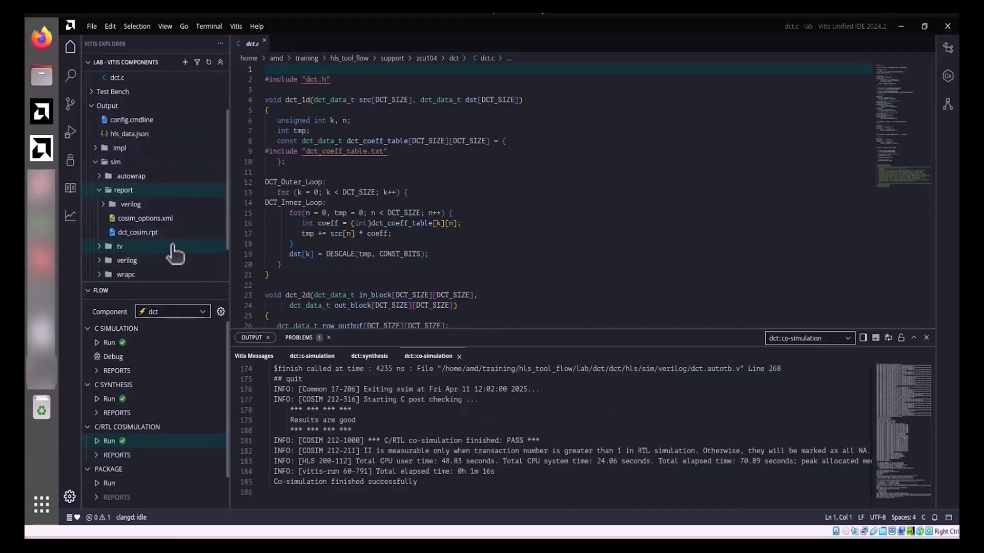
pyautogui.doubleClick(137, 232)
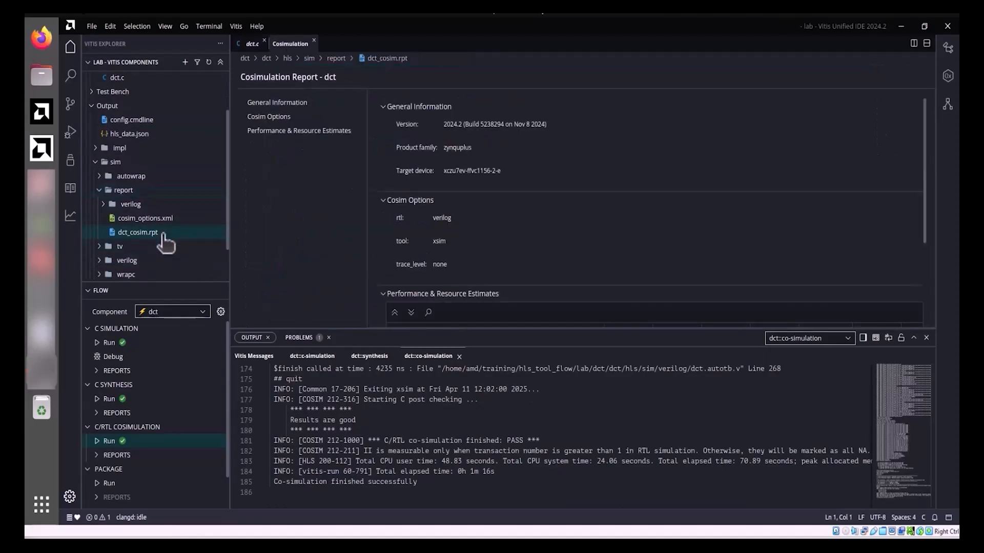
pyautogui.moveTo(70, 406)
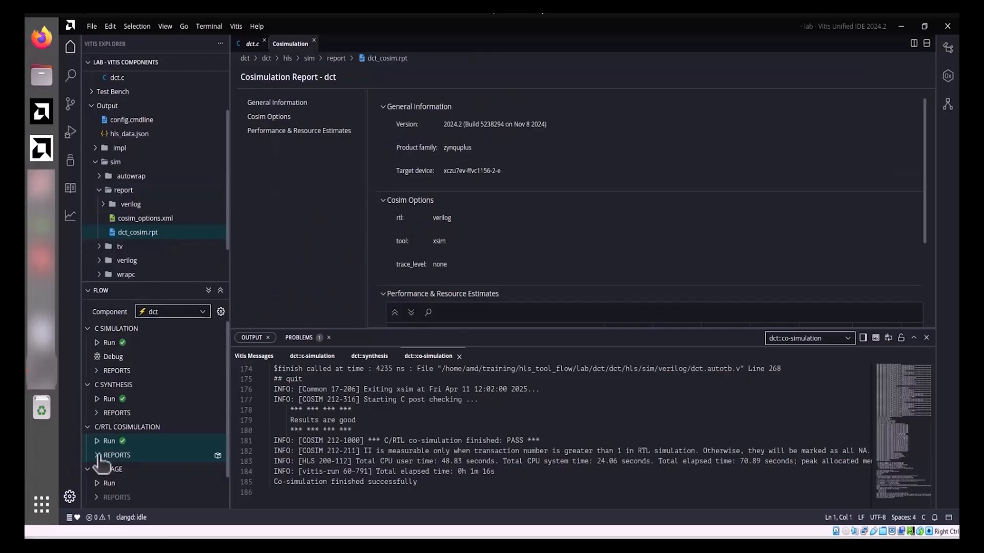
pyautogui.click(116, 455)
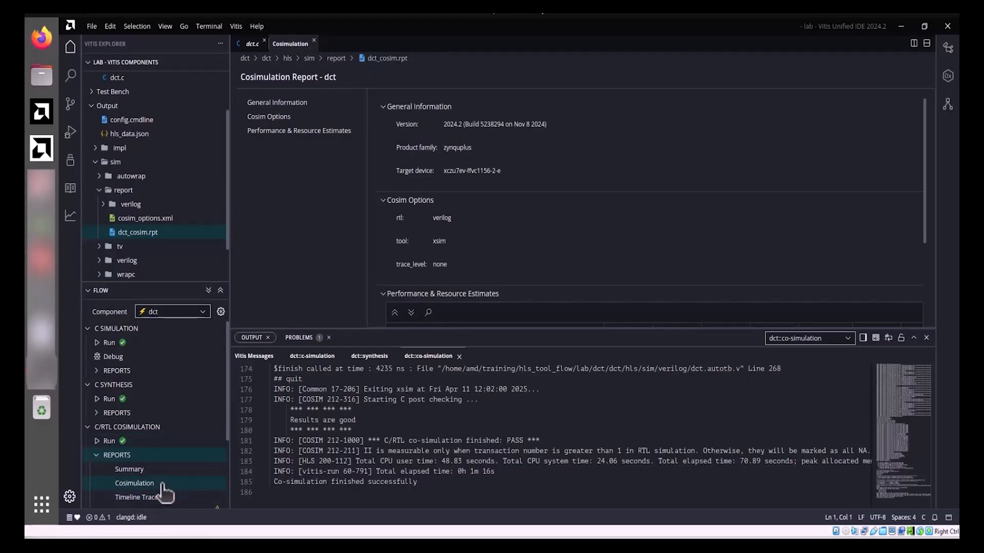
pyautogui.click(134, 483)
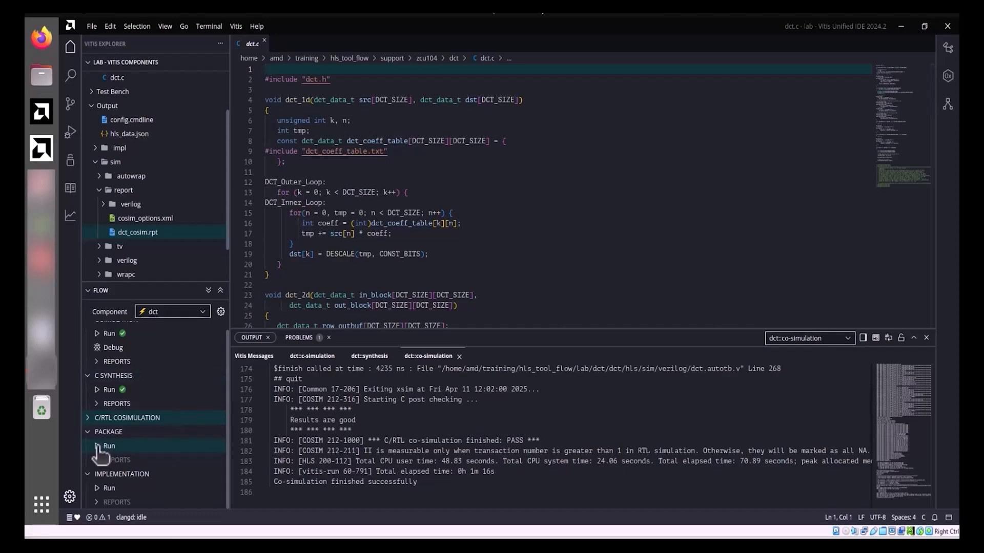
# - Package dct as IP (dct.zip) and open the IP/XO Packaging Output settings
pyautogui.click(109, 445)
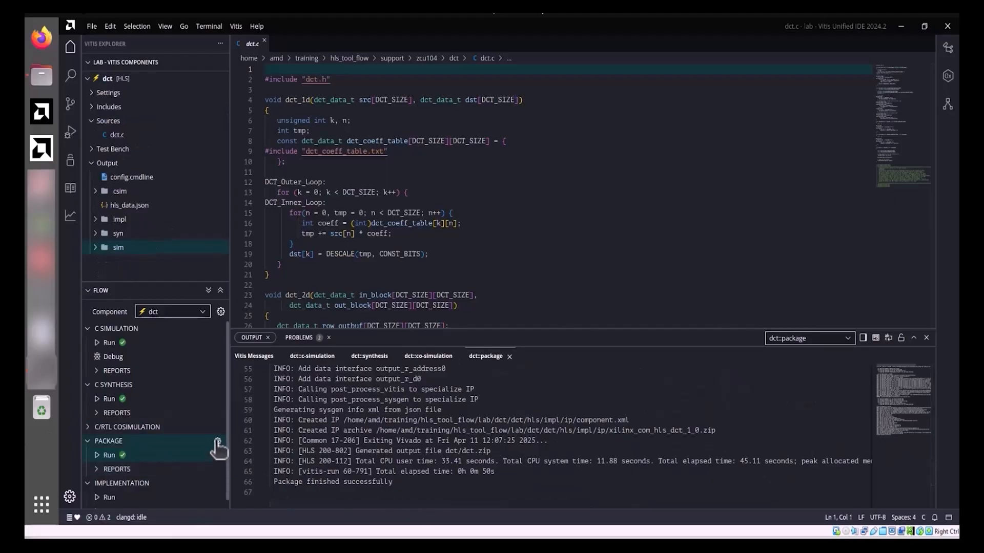
pyautogui.click(218, 441)
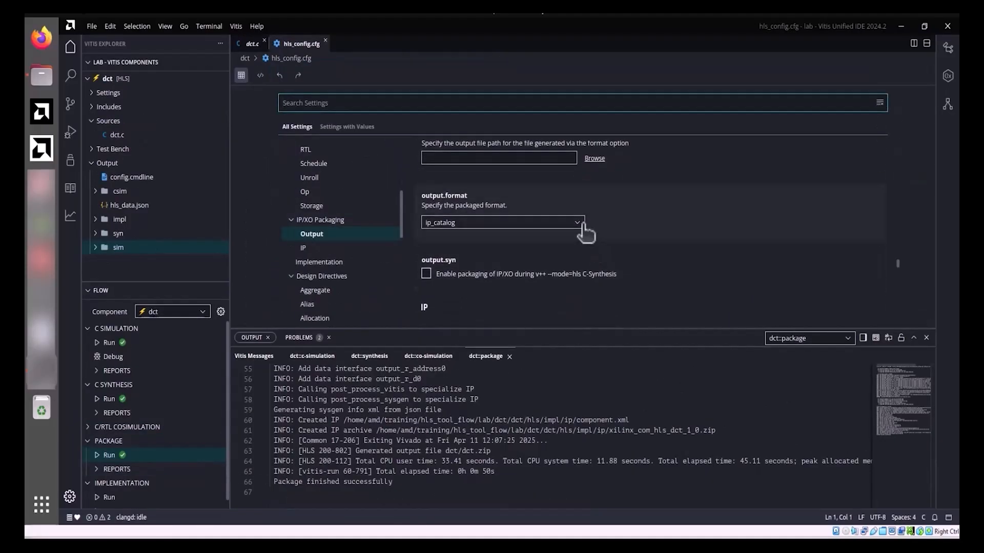
pyautogui.click(502, 222)
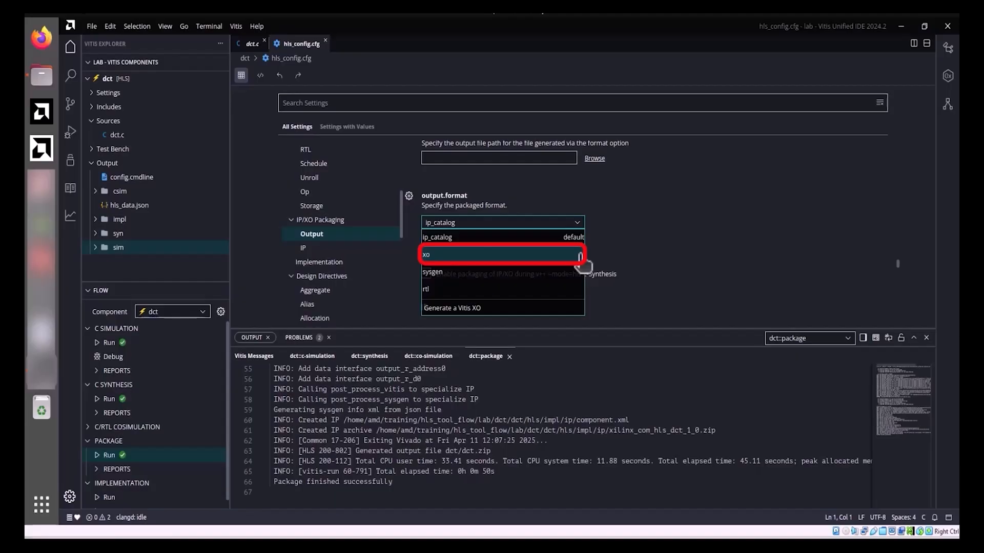
pyautogui.moveTo(502, 273)
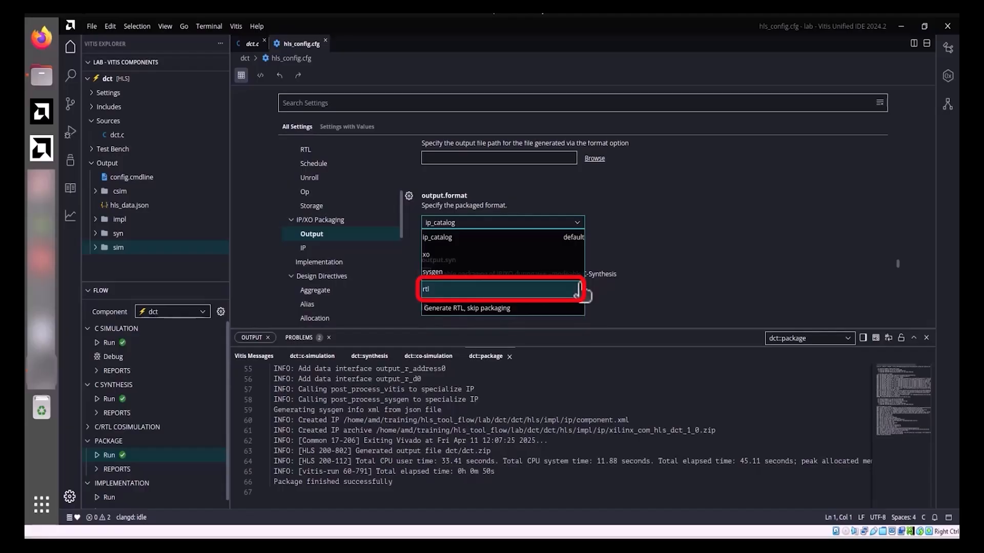
pyautogui.moveTo(681, 275)
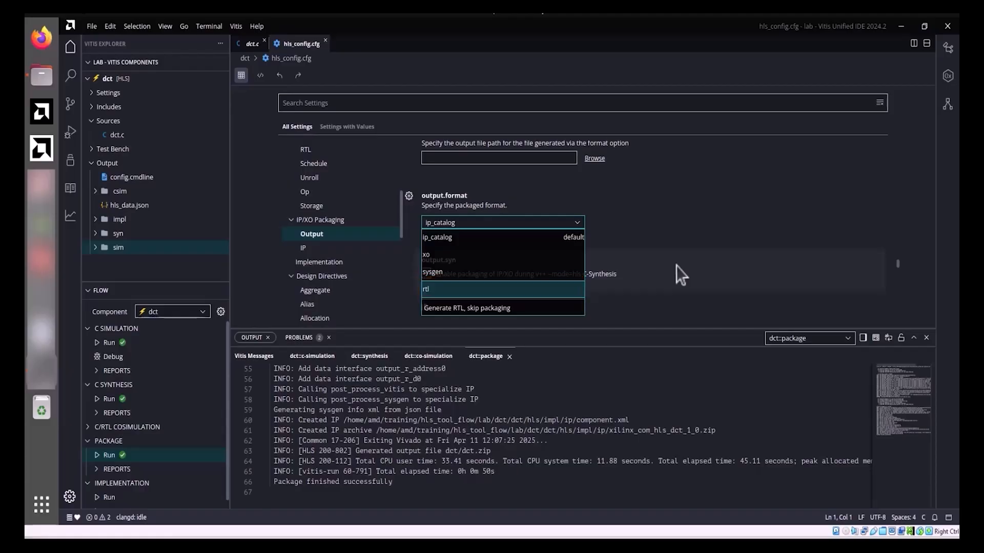
pyautogui.moveTo(584, 227)
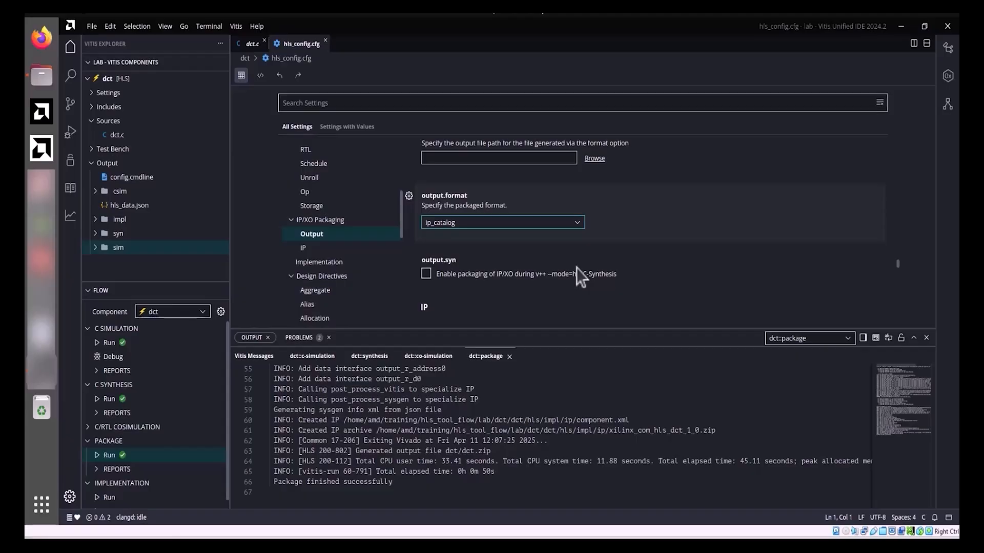
pyautogui.moveTo(110, 107)
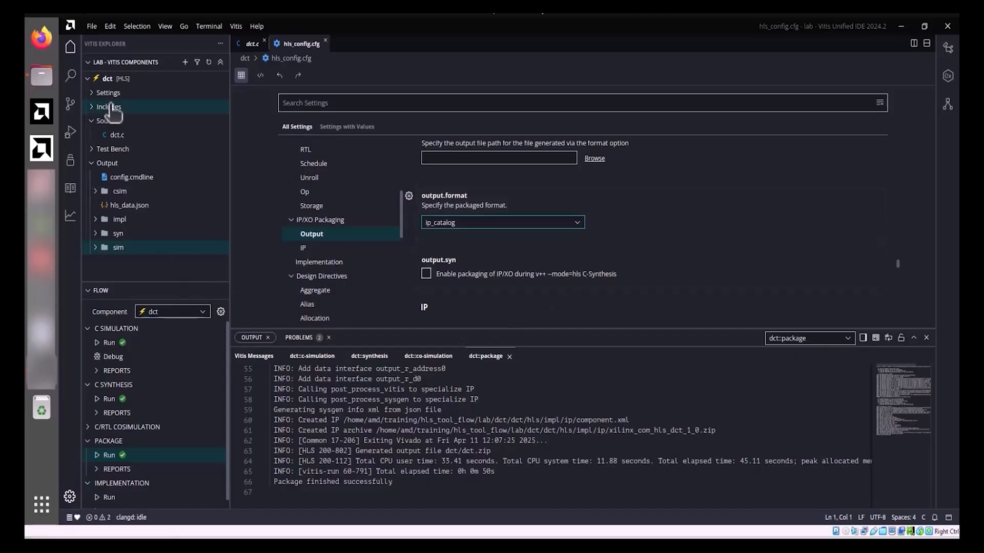
pyautogui.click(91, 25)
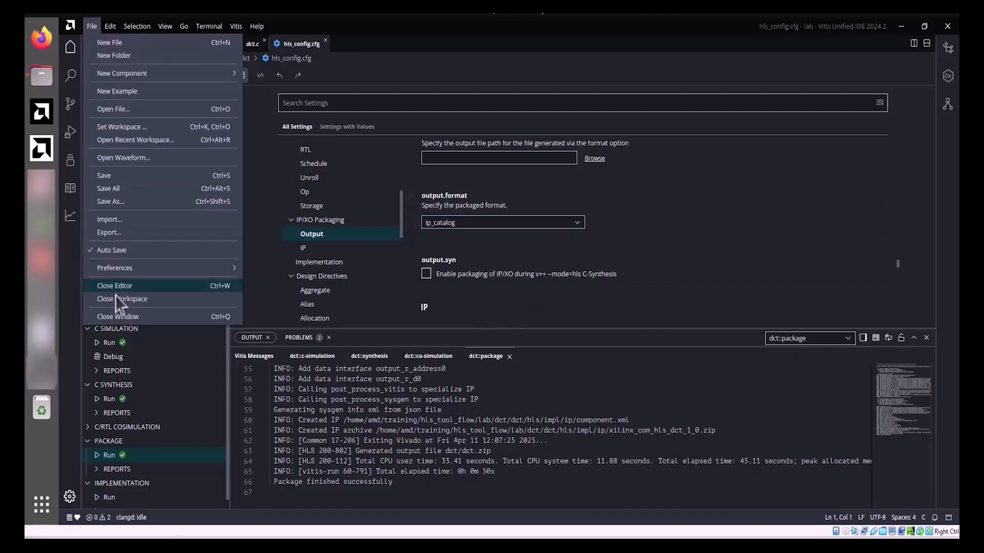